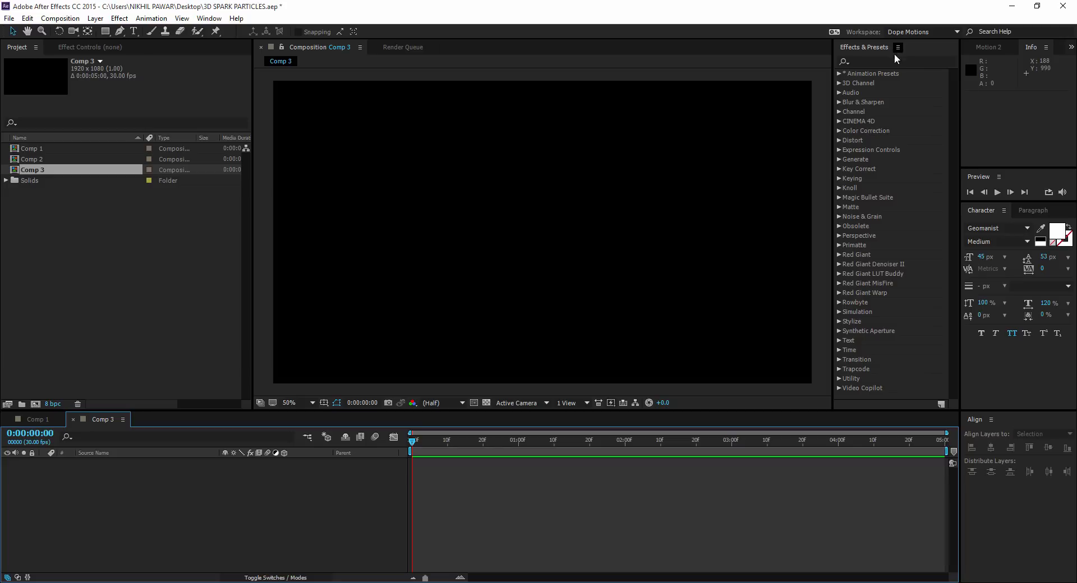
pyautogui.moveTo(900, 470)
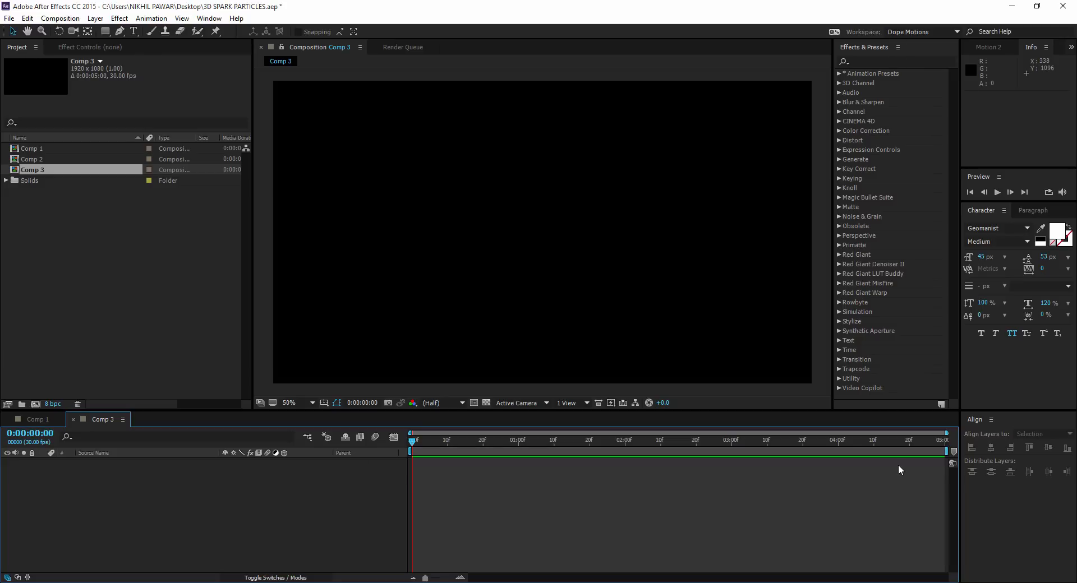
pyautogui.moveTo(568, 302)
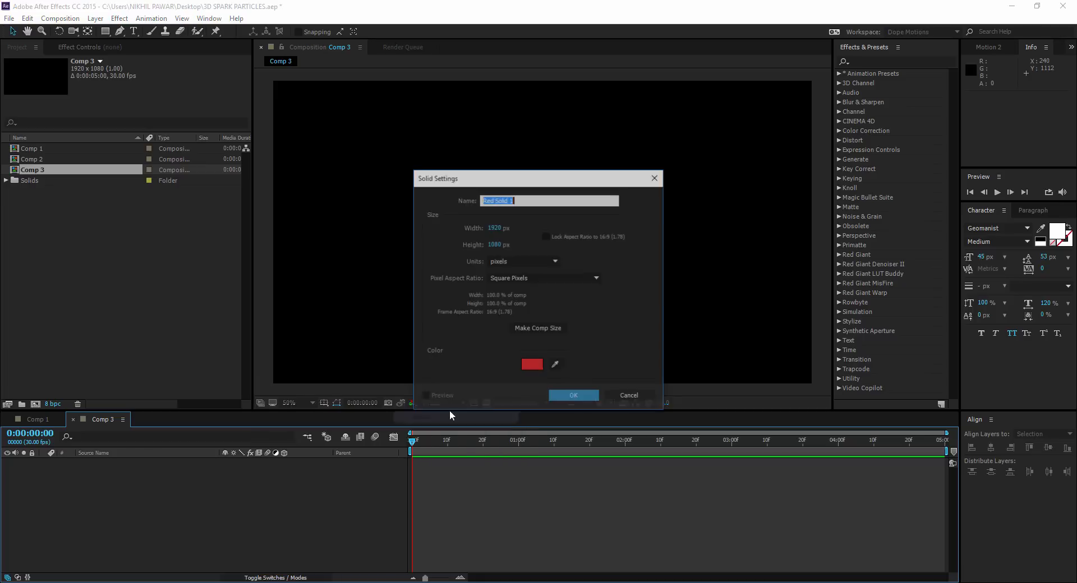
# Name the new full-frame solid 'bg' and confirm it
pyautogui.write('bg')
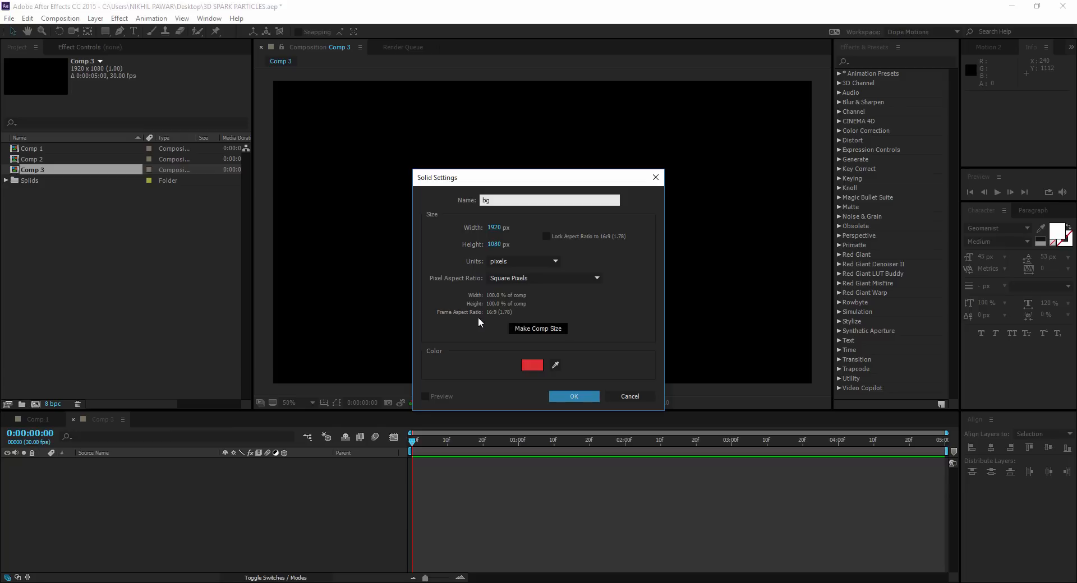
pyautogui.moveTo(525, 335)
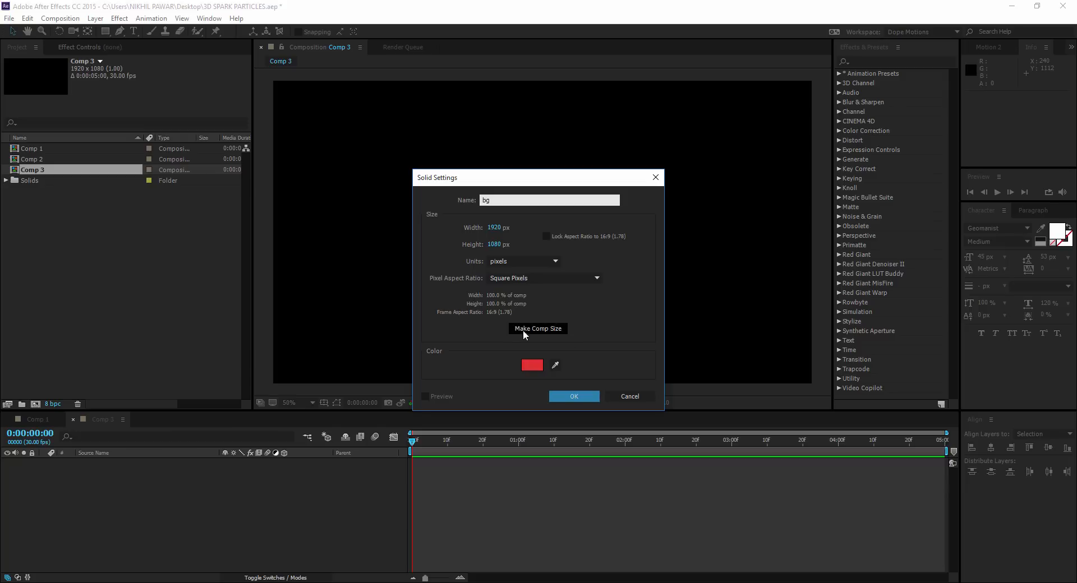
pyautogui.click(574, 396)
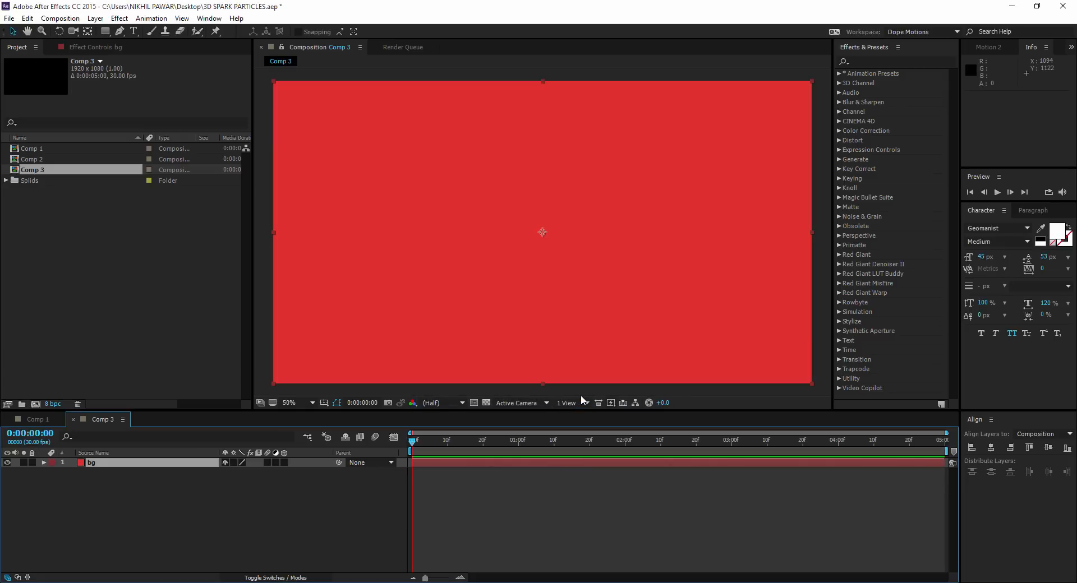
# Search Effects & Presets for 'ramp' and apply Gradient Ramp to bg
pyautogui.click(878, 61)
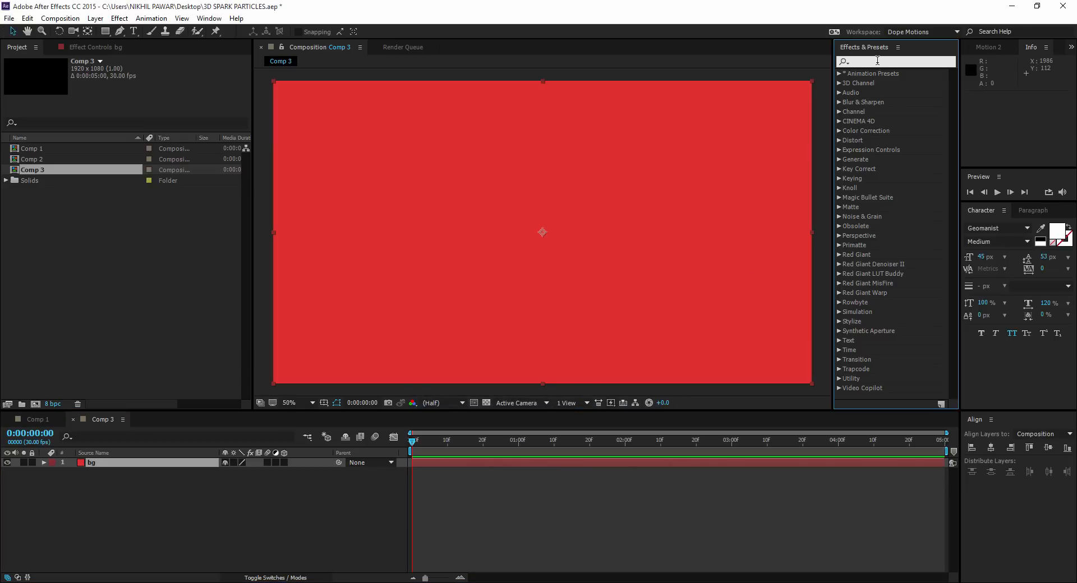
pyautogui.write('ramp')
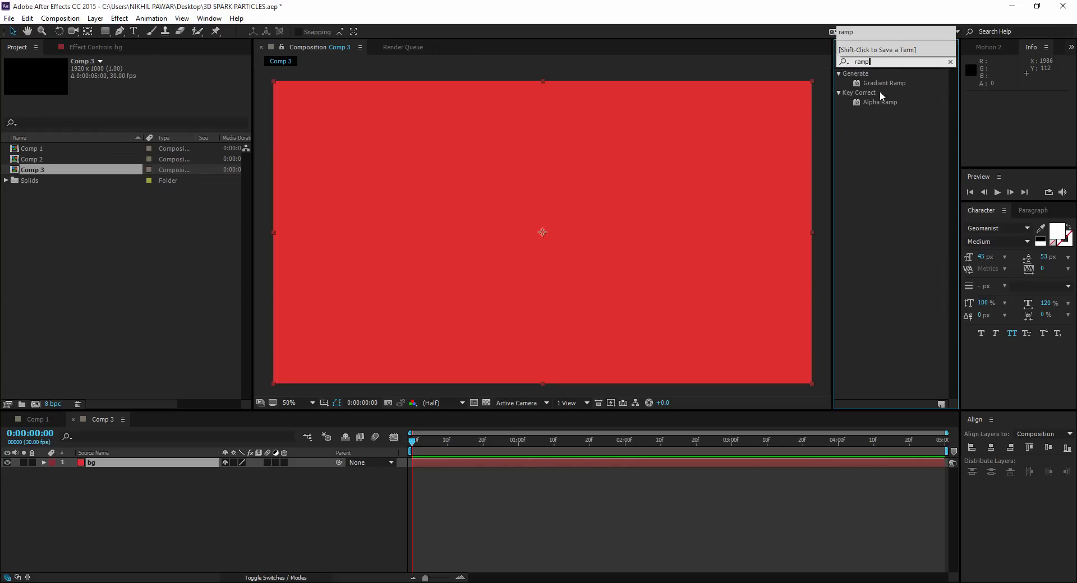
pyautogui.doubleClick(884, 82)
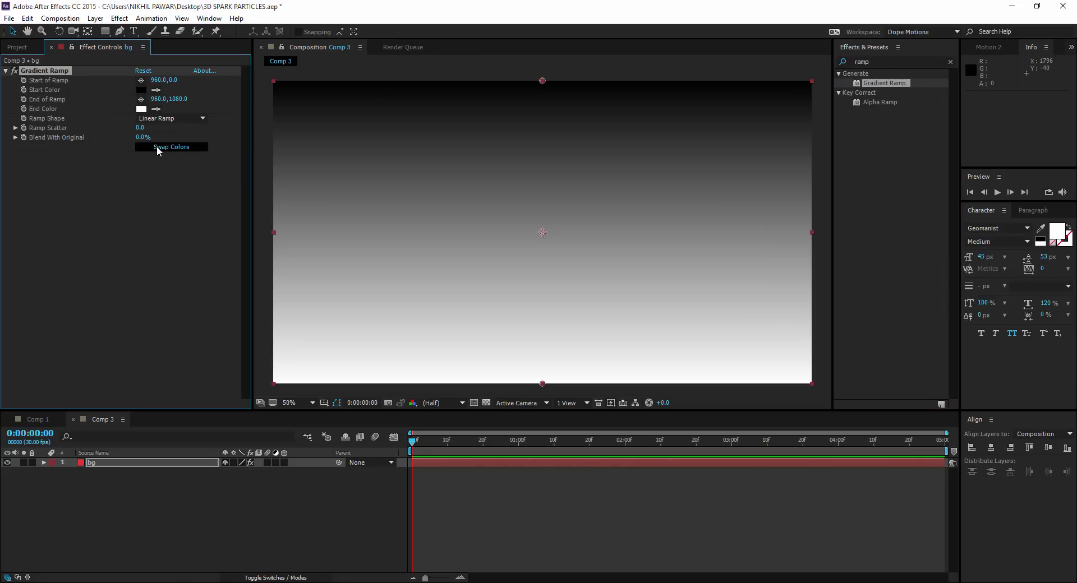
# Swap ramp colours, make start dark brown, set Radial Ramp and scatter 200
pyautogui.click(141, 89)
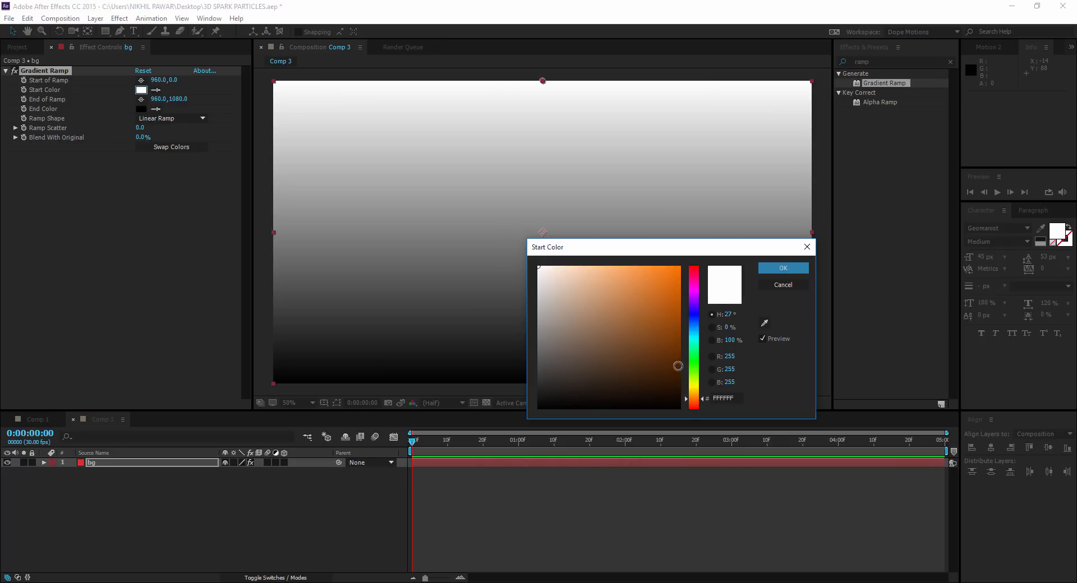
pyautogui.click(678, 365)
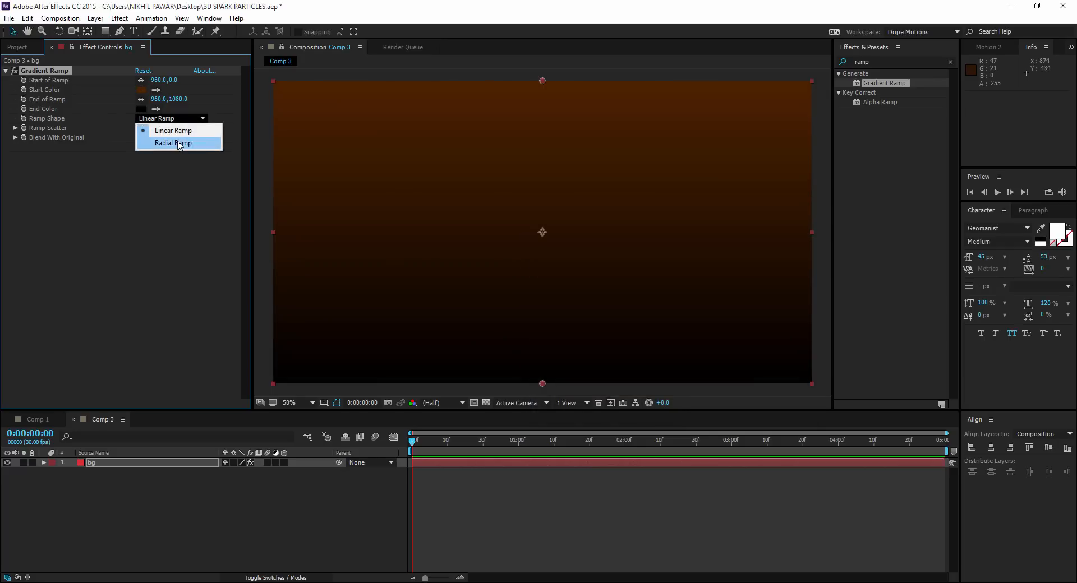
pyautogui.click(172, 143)
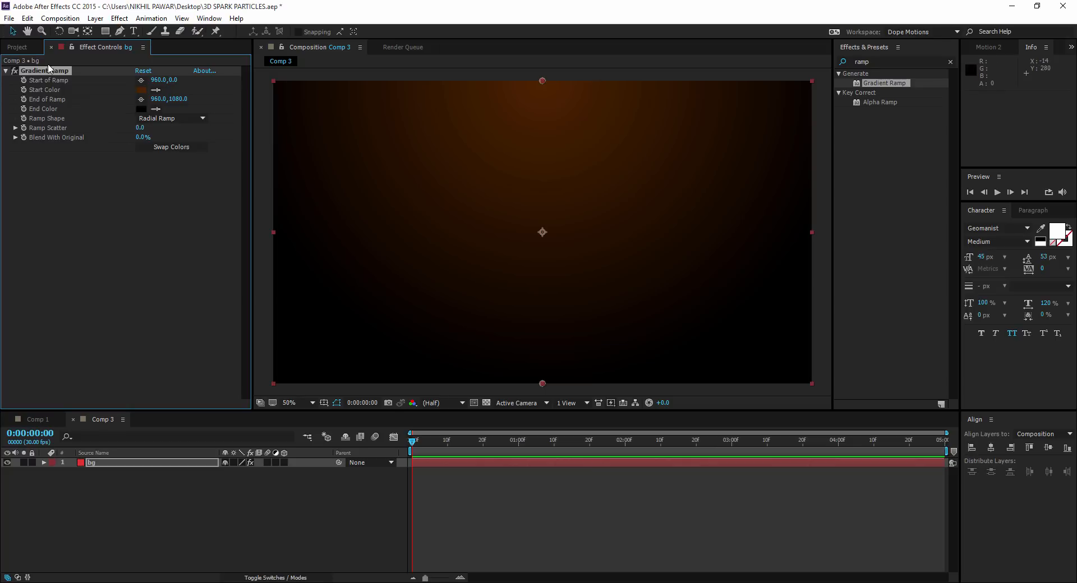
pyautogui.click(289, 403)
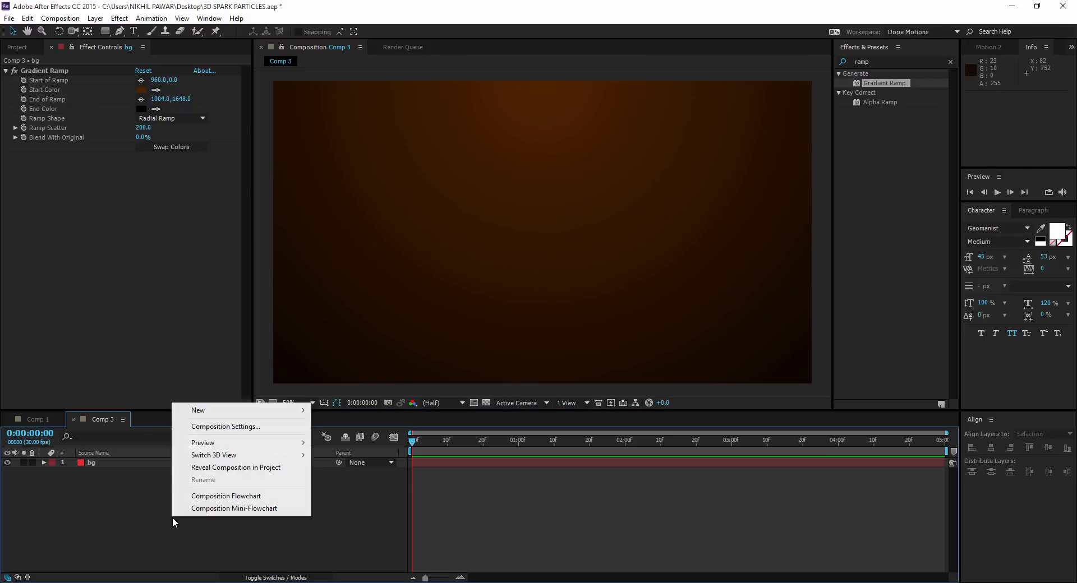
pyautogui.moveTo(198, 411)
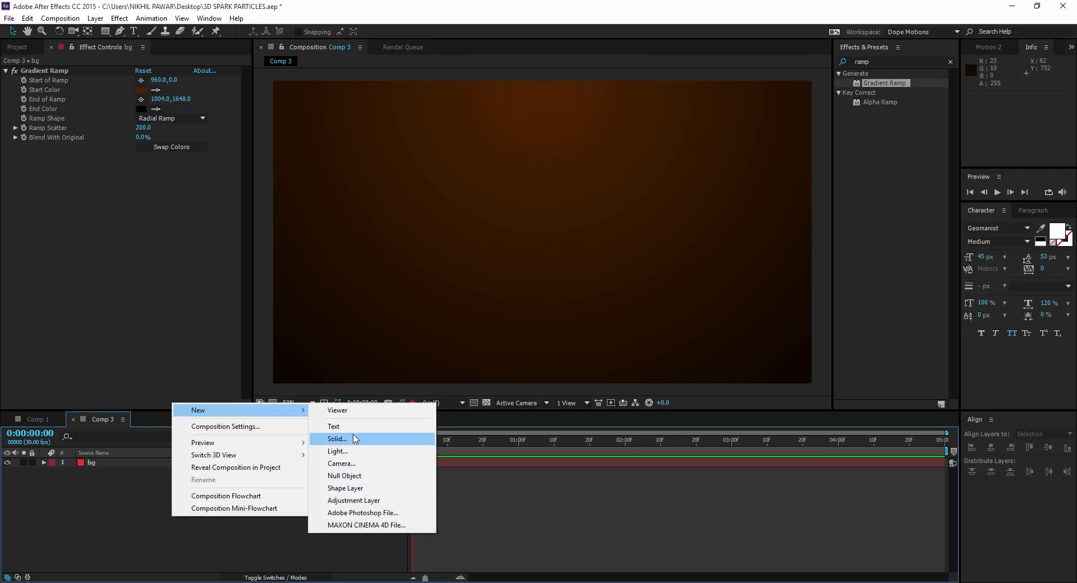
# Add a new full-frame solid named 'sparks' to Comp 3
pyautogui.click(337, 439)
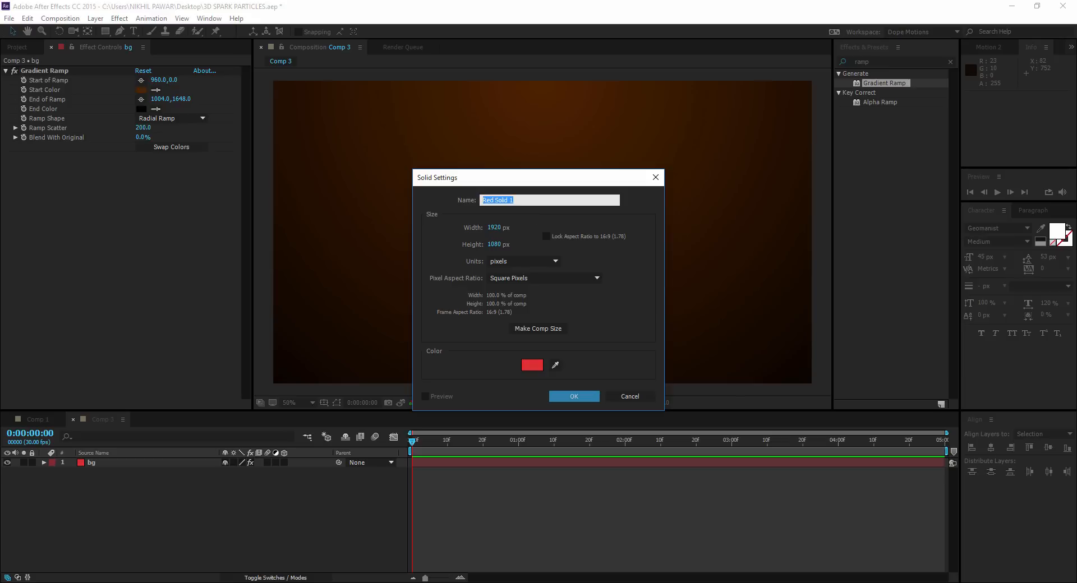
pyautogui.write('sparks')
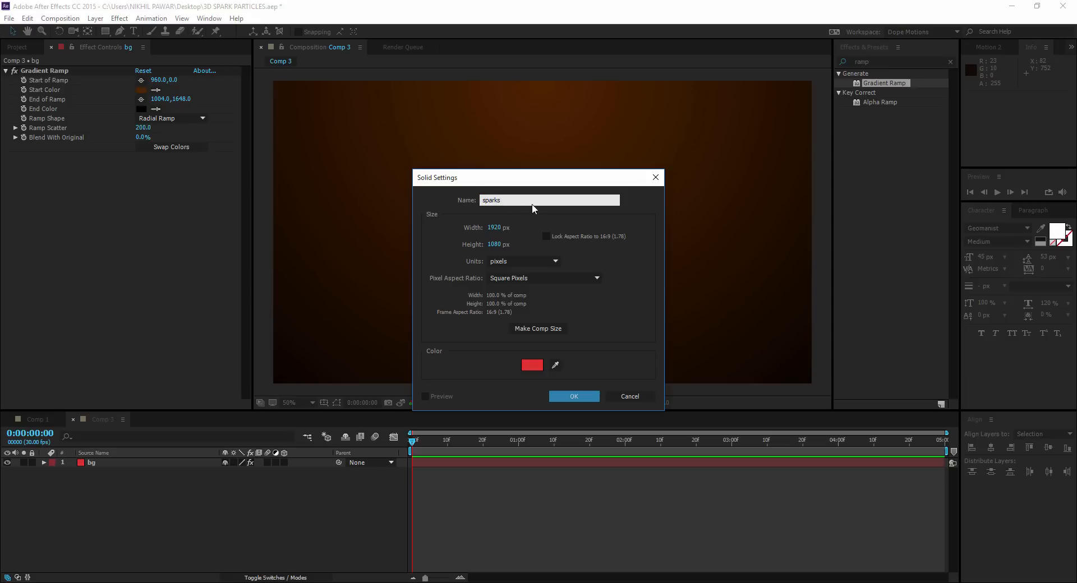
pyautogui.click(573, 397)
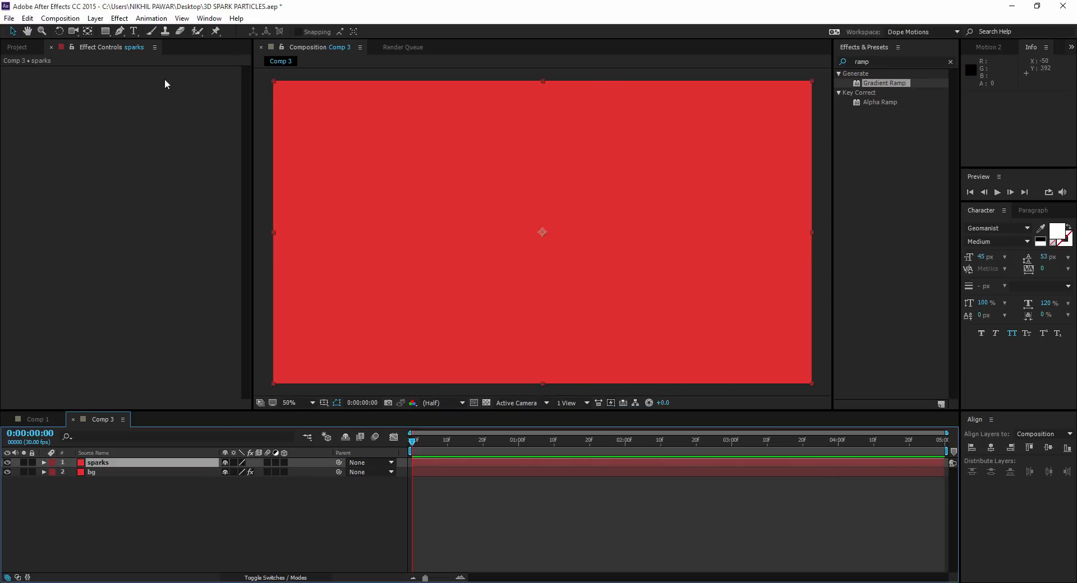
# Apply Trapcode Particular to sparks and preview a later frame
pyautogui.click(118, 18)
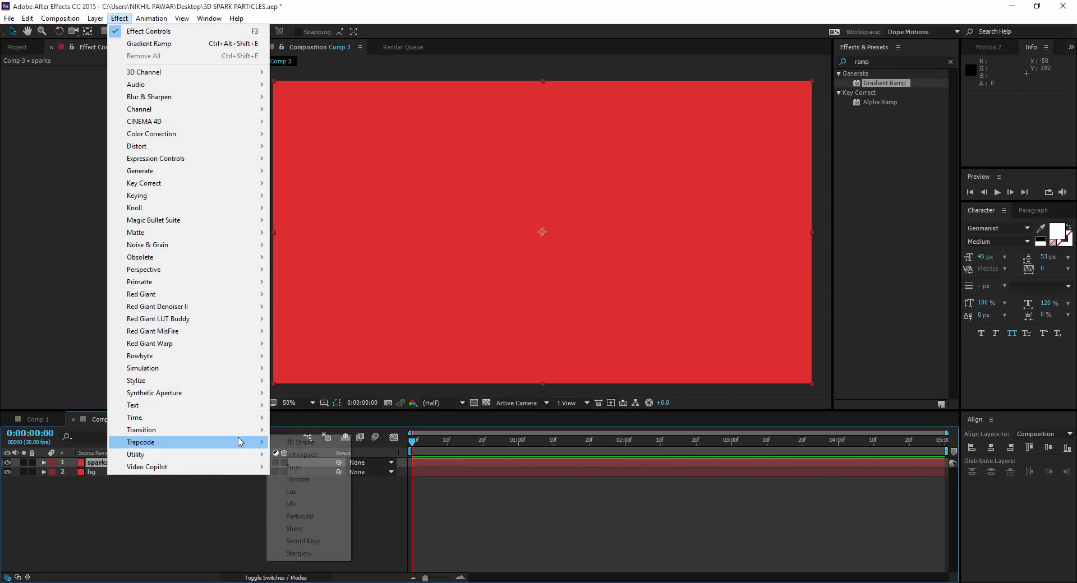
pyautogui.moveTo(157, 455)
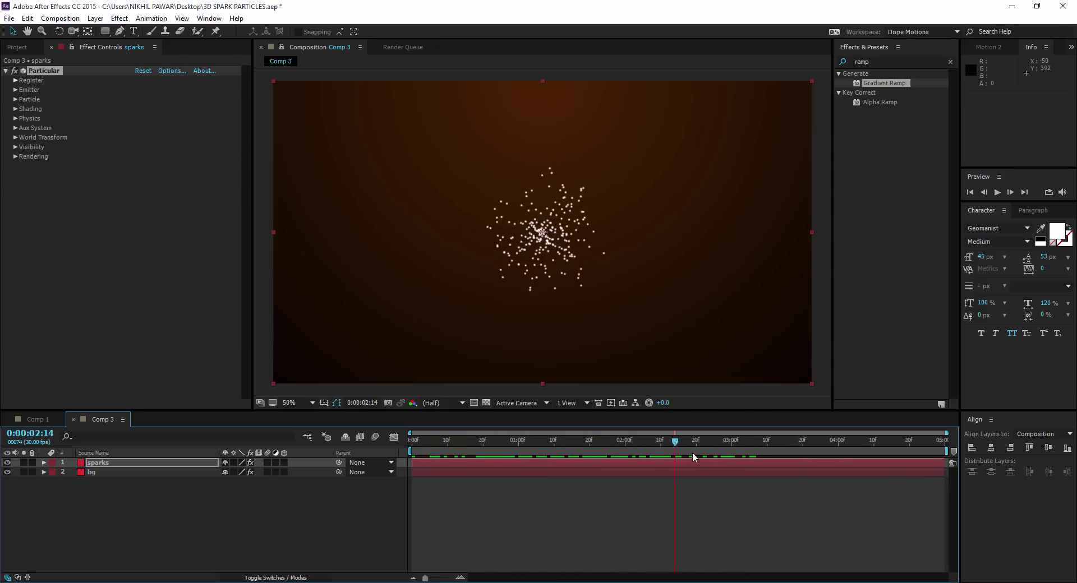
pyautogui.click(488, 440)
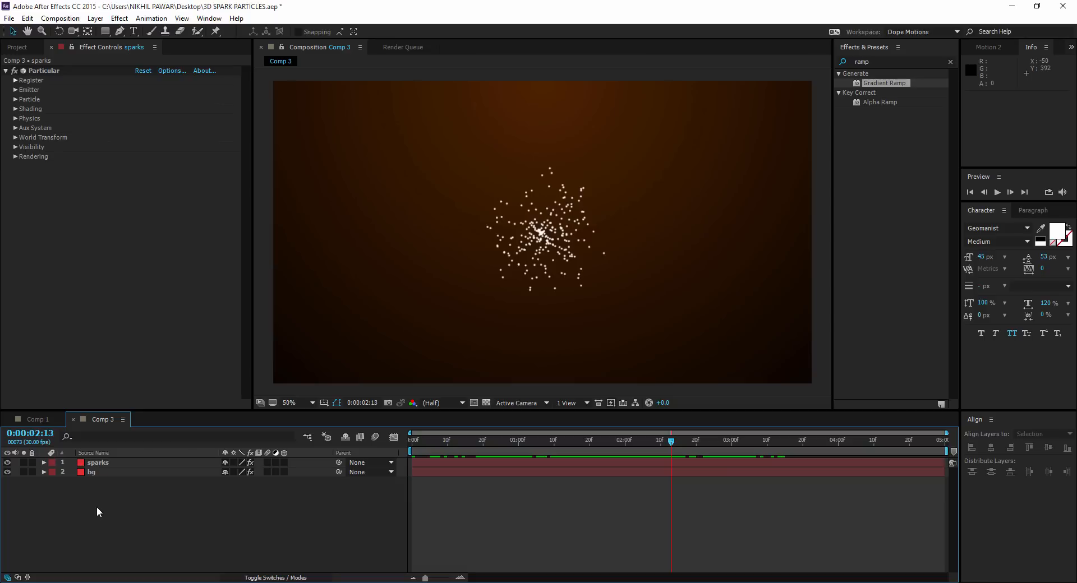
# Make the emitter burst: Particles/sec 100 to 0, velocity 150, velocity random 68
pyautogui.click(16, 90)
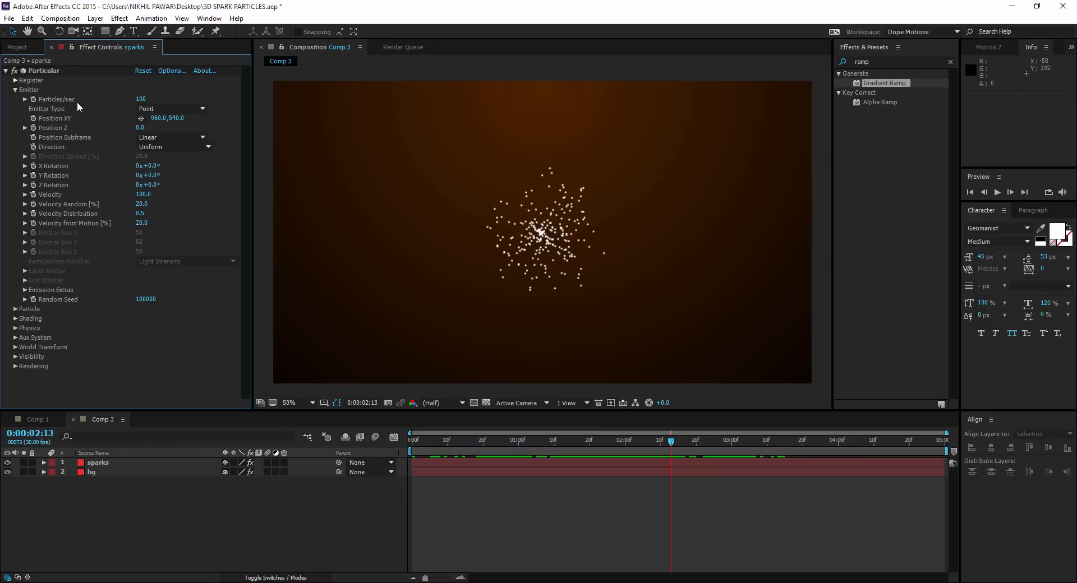
pyautogui.moveTo(48, 106)
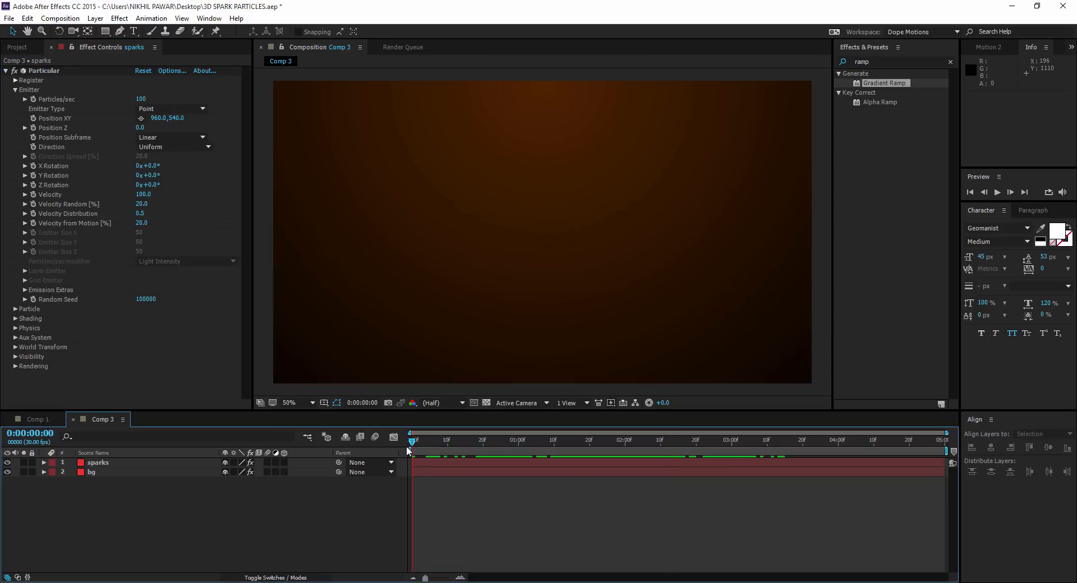
pyautogui.moveTo(418, 449)
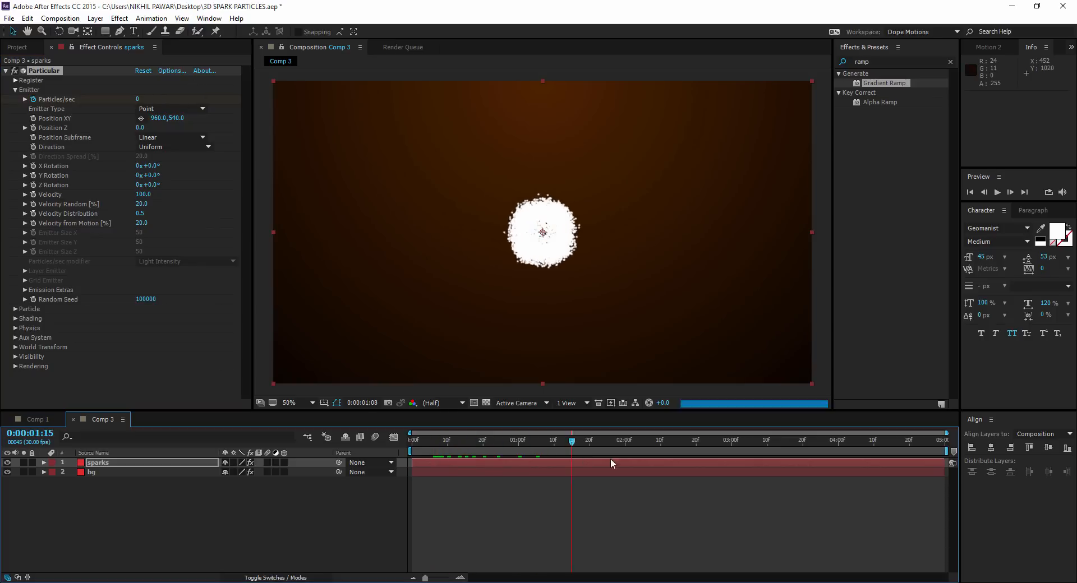
pyautogui.click(613, 443)
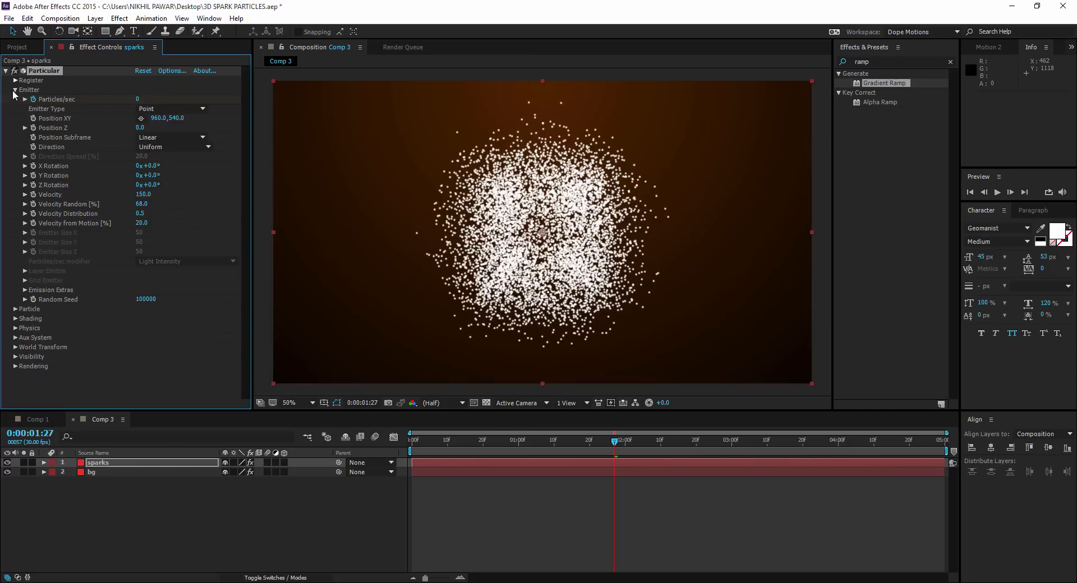
# In Particular's Particle settings, set Size Random 46 and Opacity Random 29
pyautogui.click(14, 89)
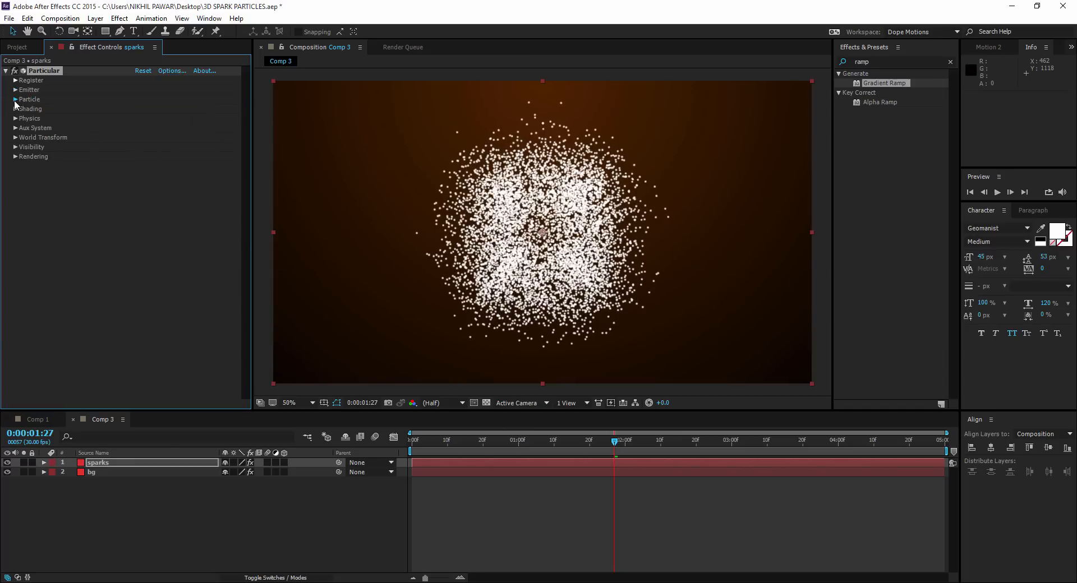
pyautogui.click(14, 99)
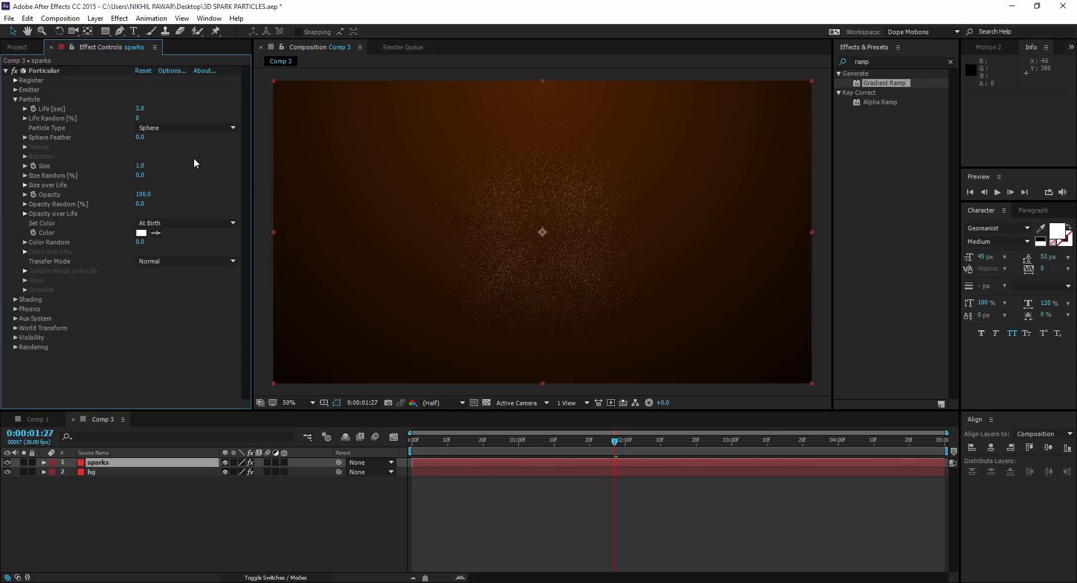
pyautogui.click(22, 185)
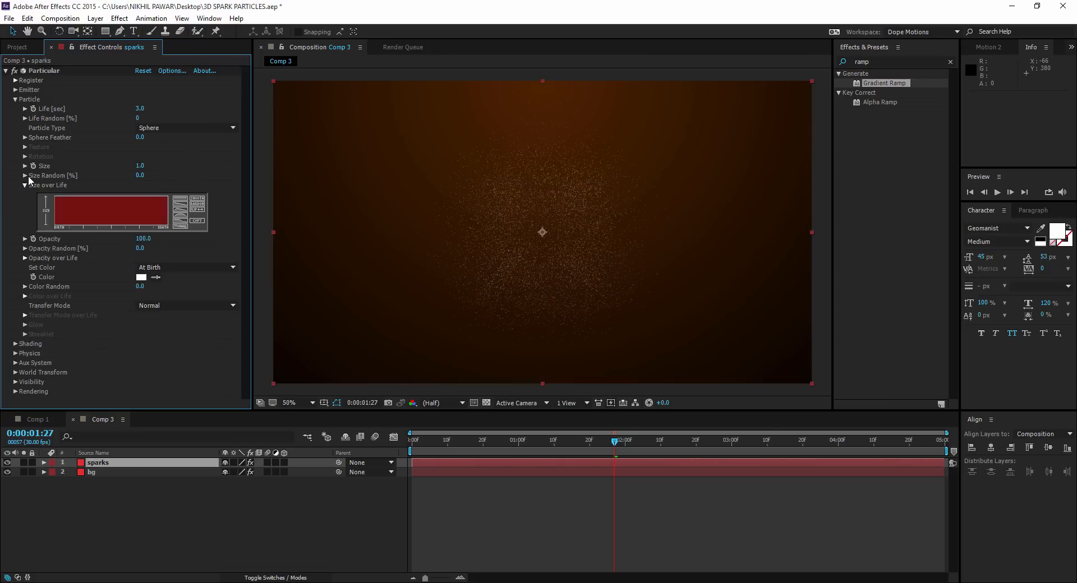
pyautogui.click(20, 175)
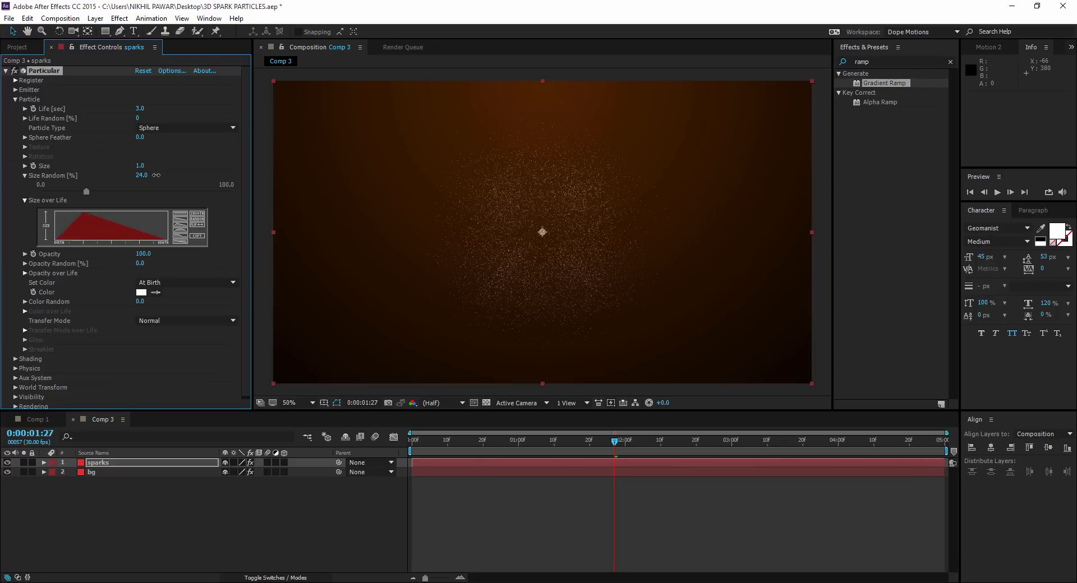
pyautogui.moveTo(80, 191); pyautogui.dragTo(127, 191)
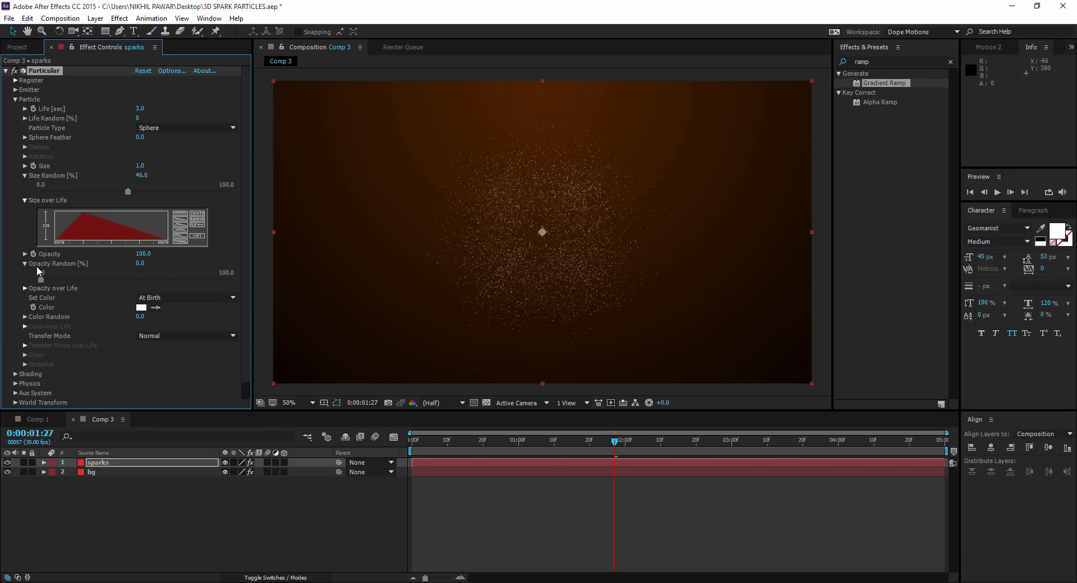
pyautogui.moveTo(41, 278); pyautogui.dragTo(62, 278)
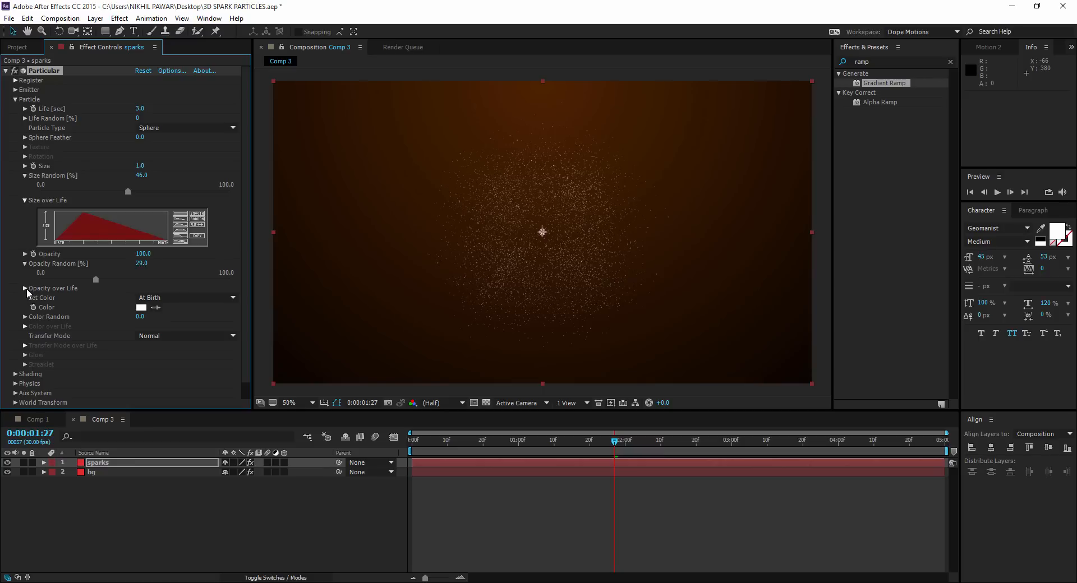
# Draw a decaying, flickering Opacity over Life curve and preview the sparks
pyautogui.click(25, 288)
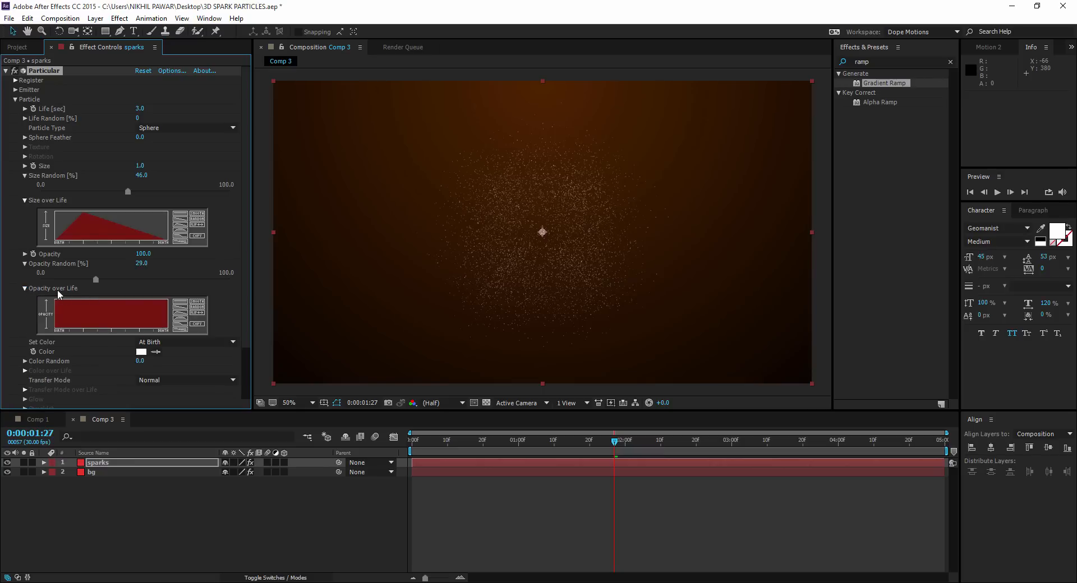
pyautogui.moveTo(171, 311)
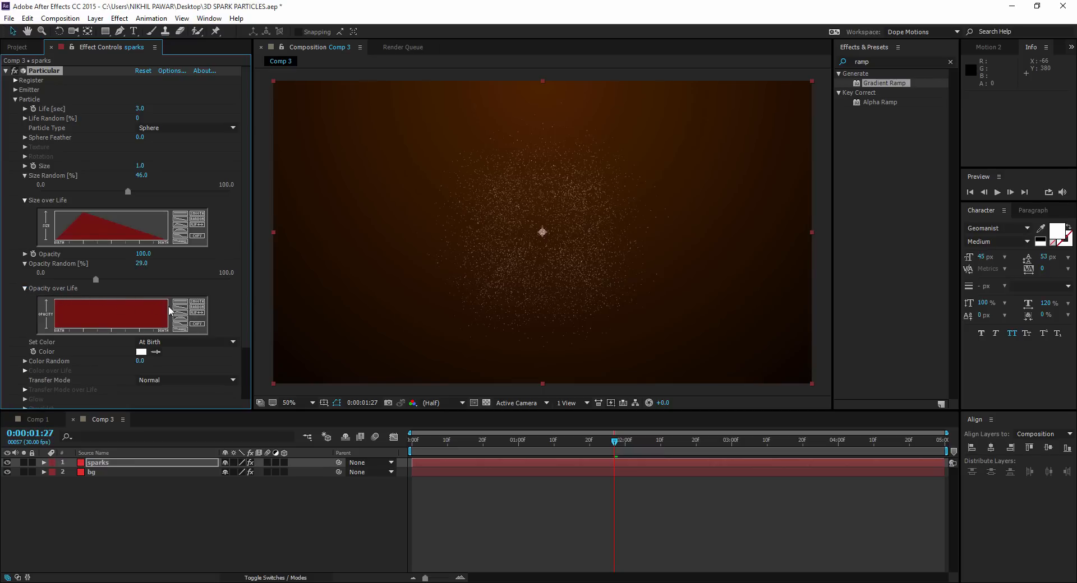
pyautogui.moveTo(165, 311); pyautogui.dragTo(177, 330)
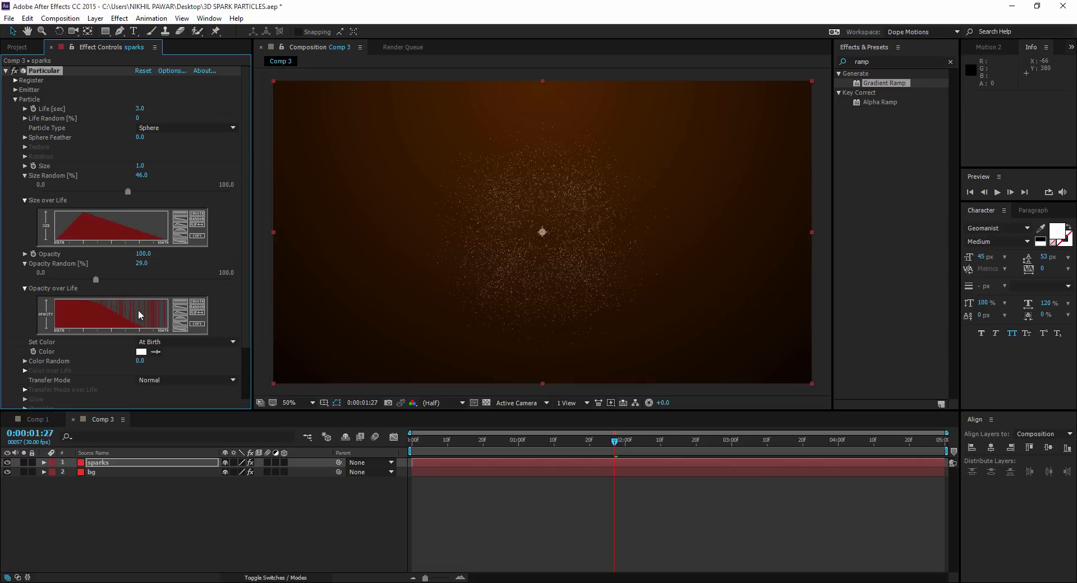
pyautogui.moveTo(134, 313)
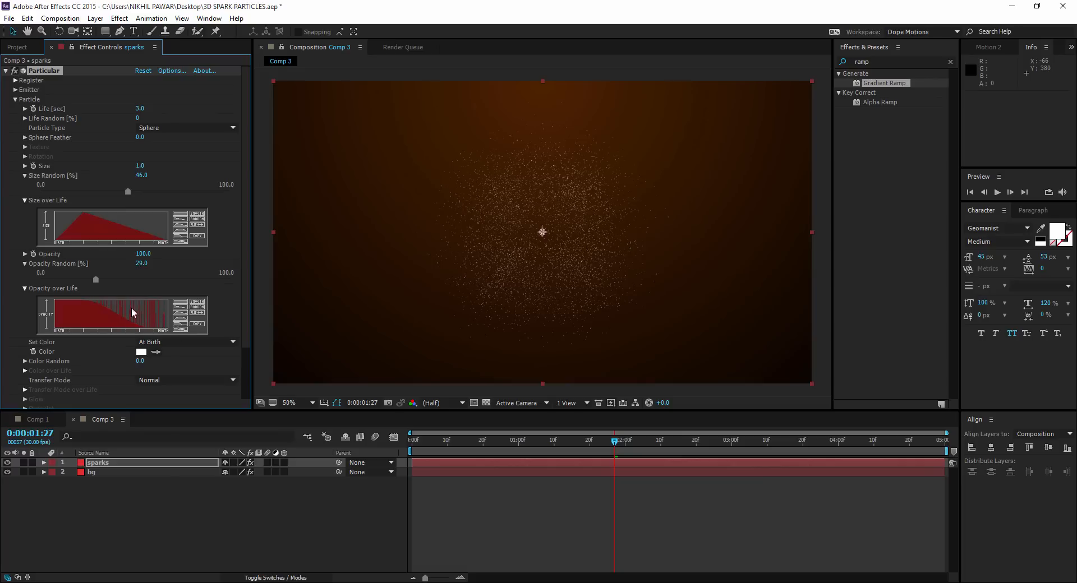
pyautogui.moveTo(142, 312)
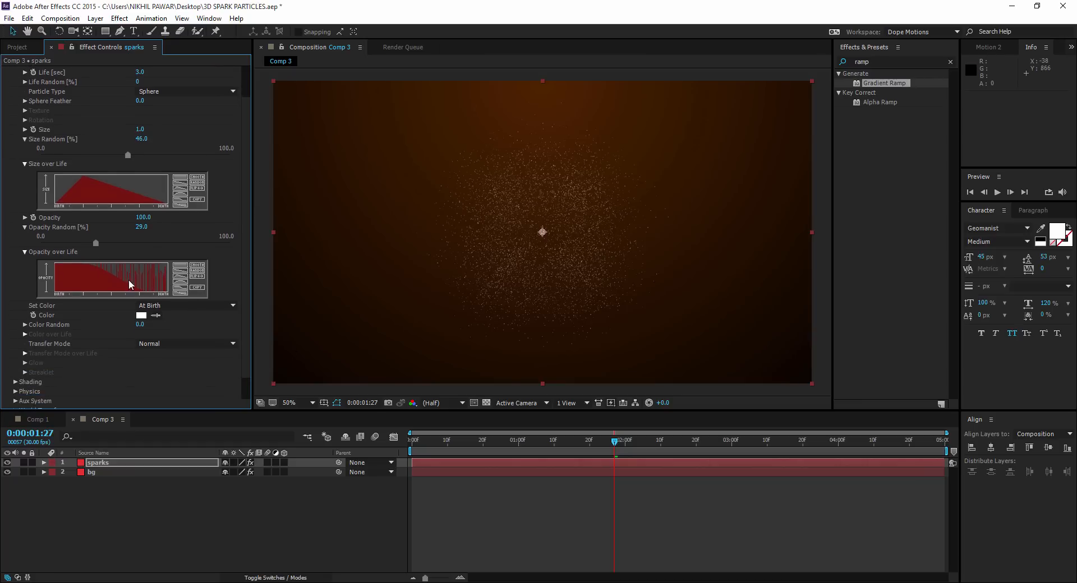
pyautogui.click(514, 446)
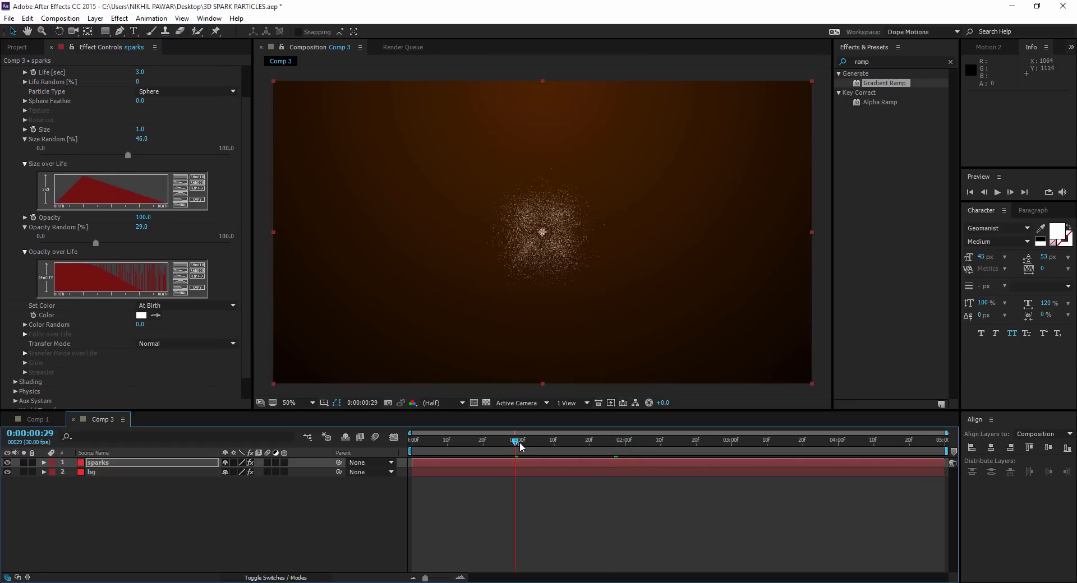
pyautogui.click(682, 443)
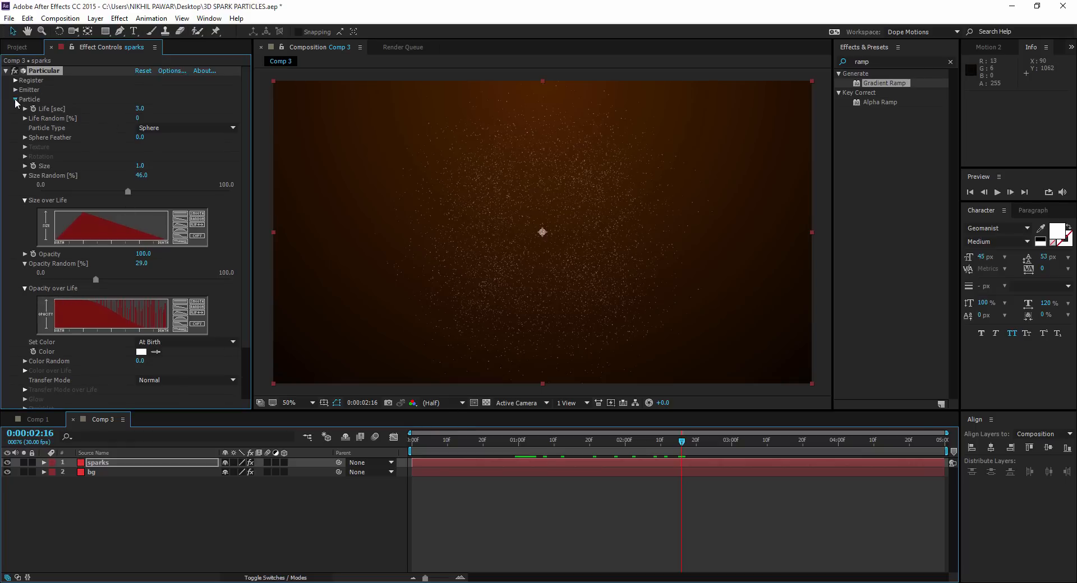
# Set Particular's Air physics Wind Z to -500
pyautogui.click(14, 99)
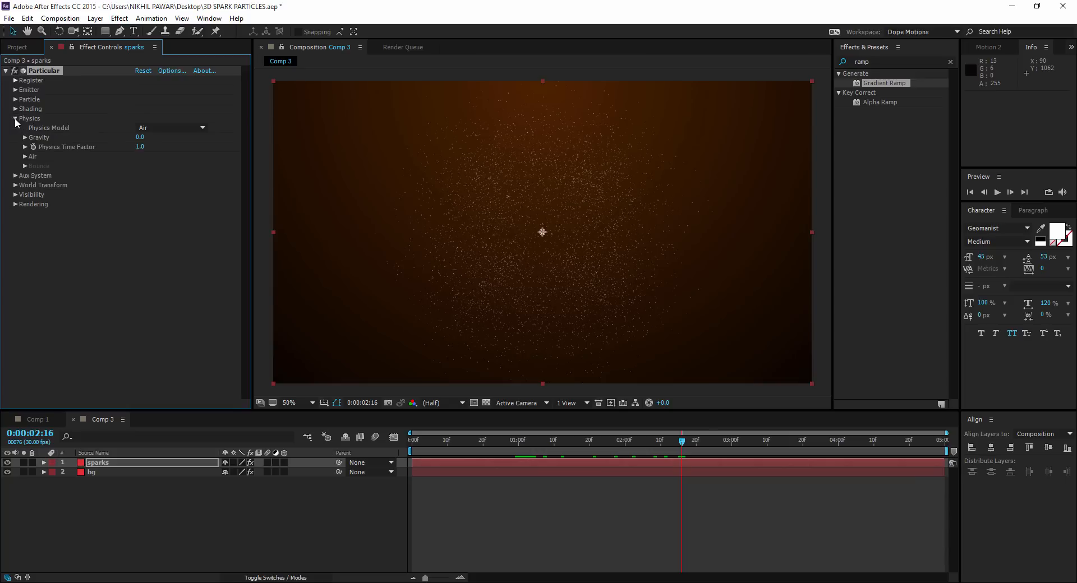
pyautogui.click(171, 128)
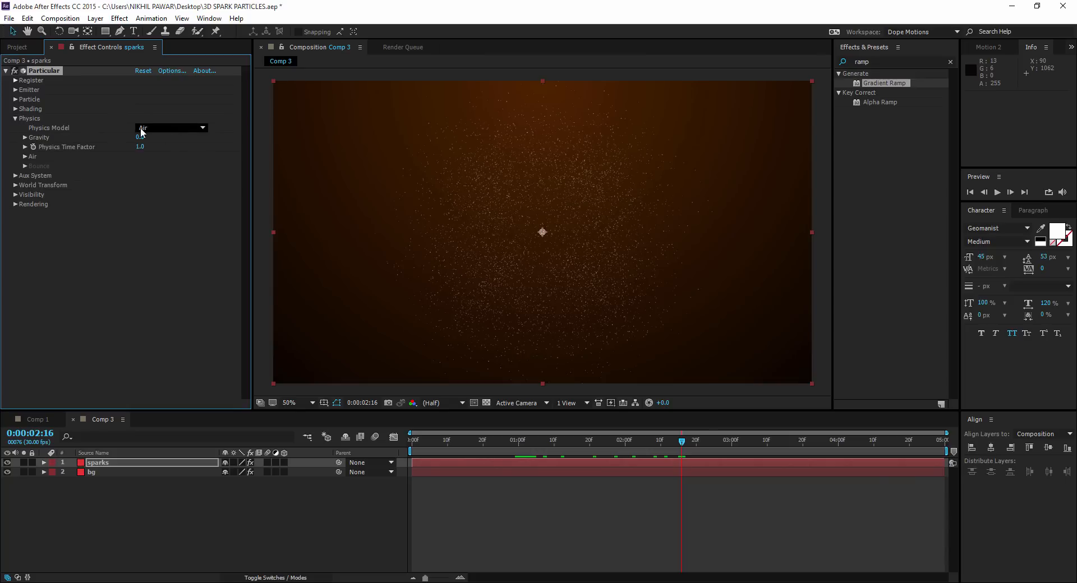
pyautogui.click(20, 156)
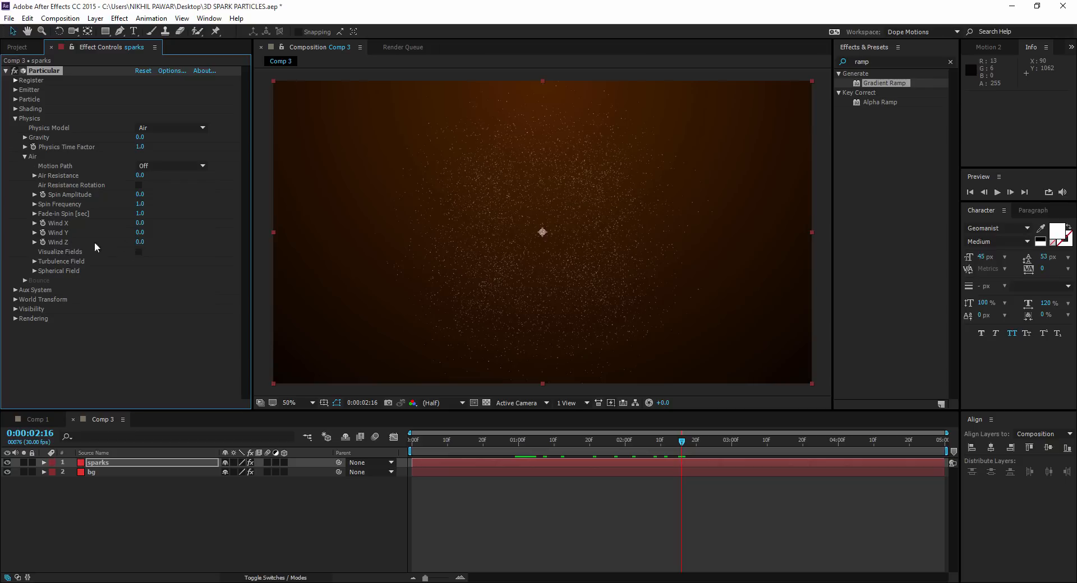
pyautogui.moveTo(115, 250)
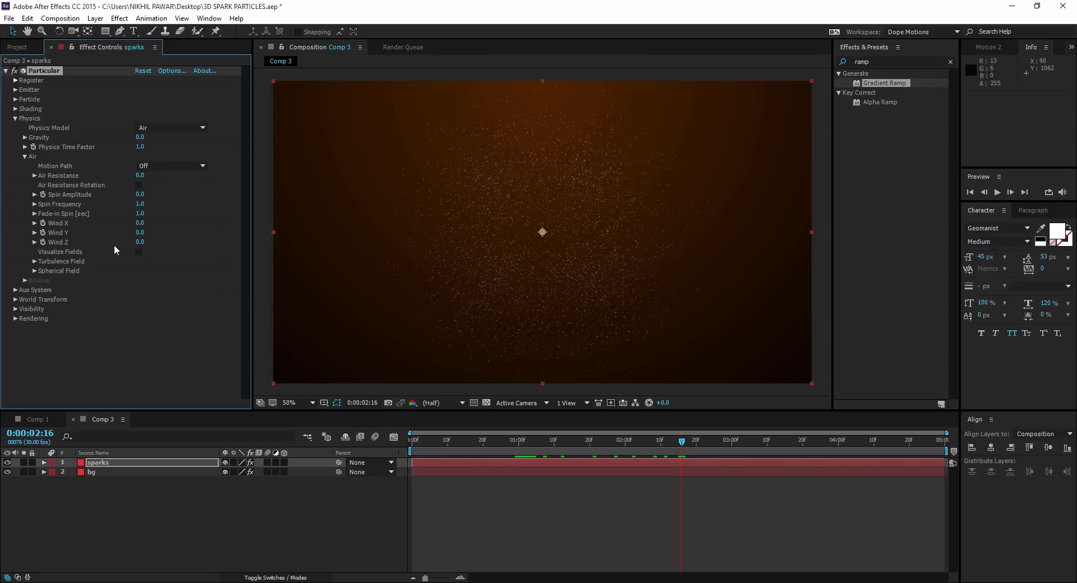
pyautogui.click(139, 242)
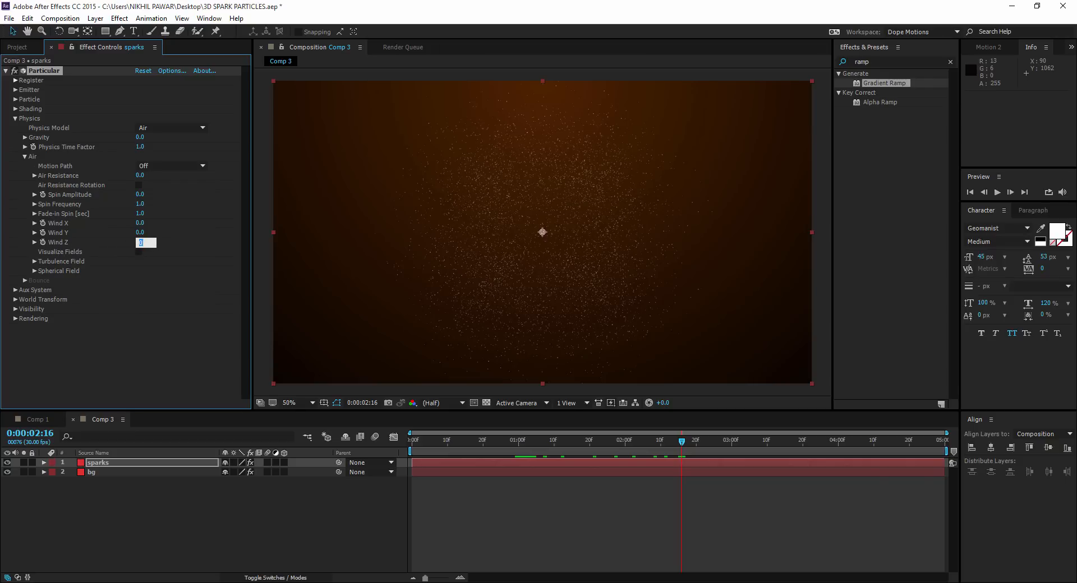
pyautogui.write('-500.0')
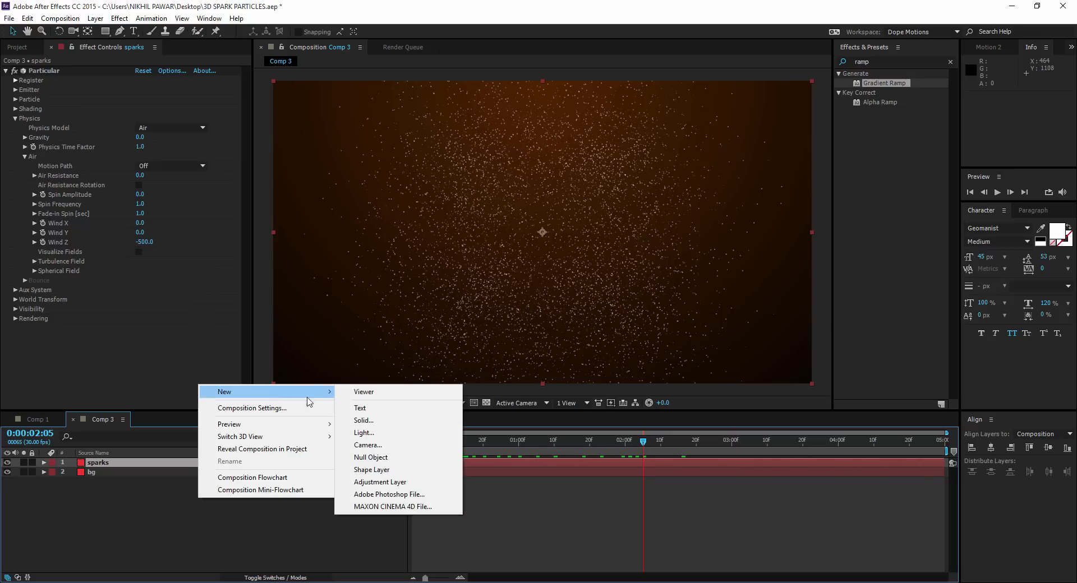
# Add a 50mm camera with depth of field on, aperture 40, blur level 300%
pyautogui.click(367, 445)
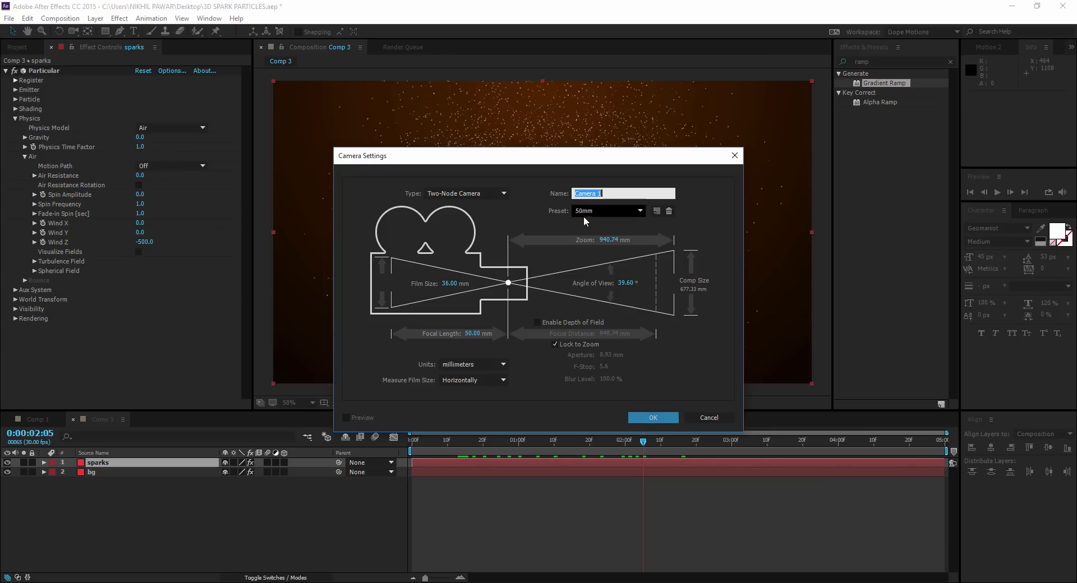
pyautogui.click(653, 418)
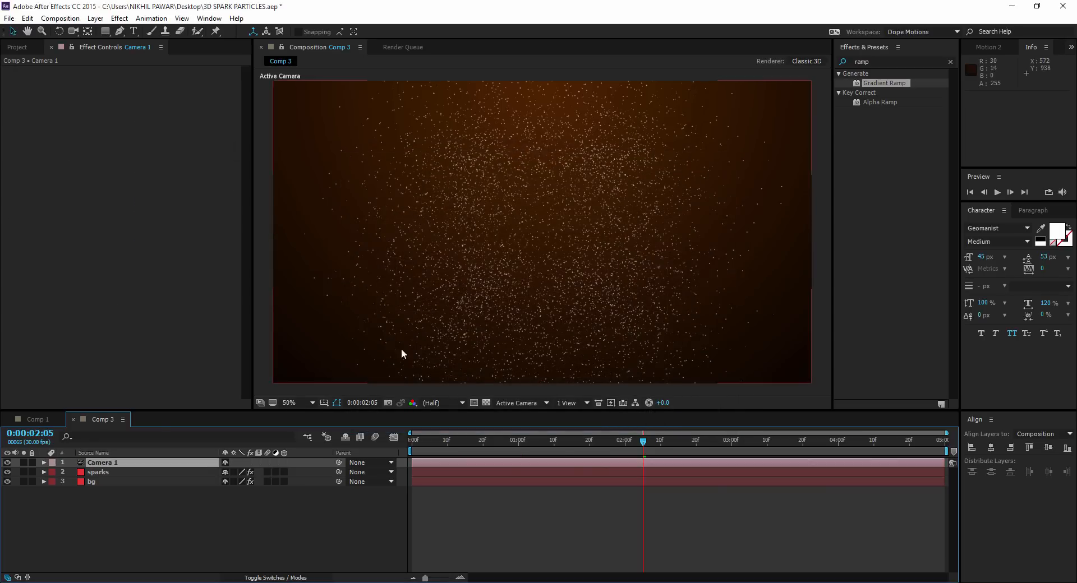
pyautogui.click(45, 463)
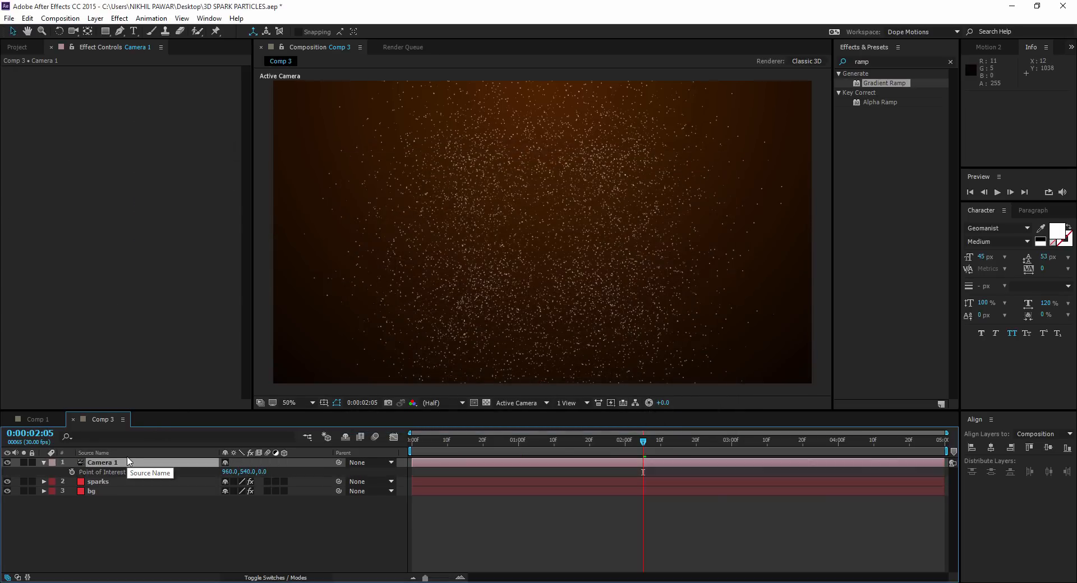
pyautogui.click(43, 462)
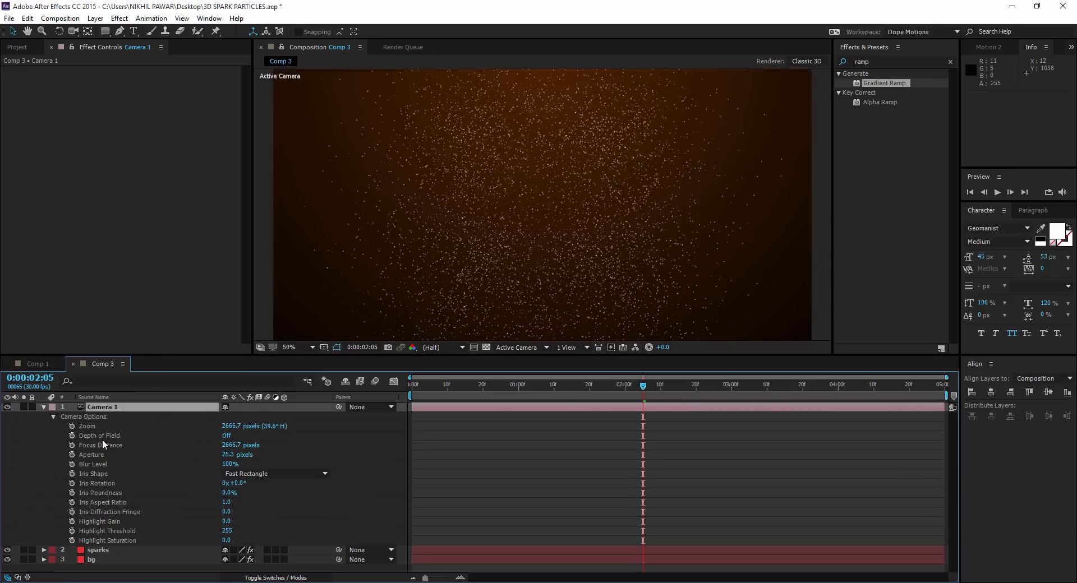
pyautogui.click(226, 436)
pyautogui.write('40')
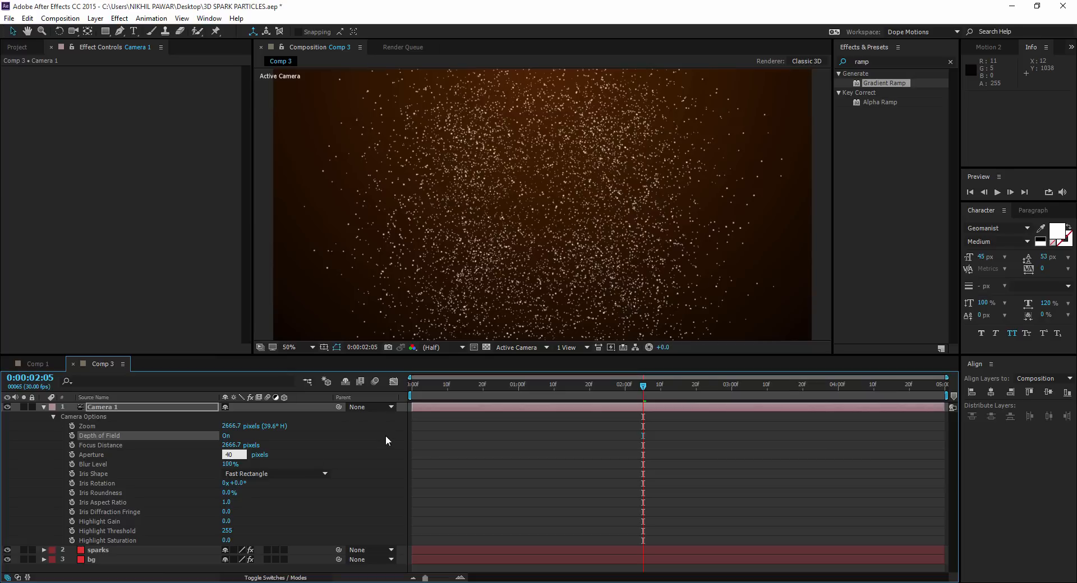
pyautogui.click(230, 465)
pyautogui.write('300')
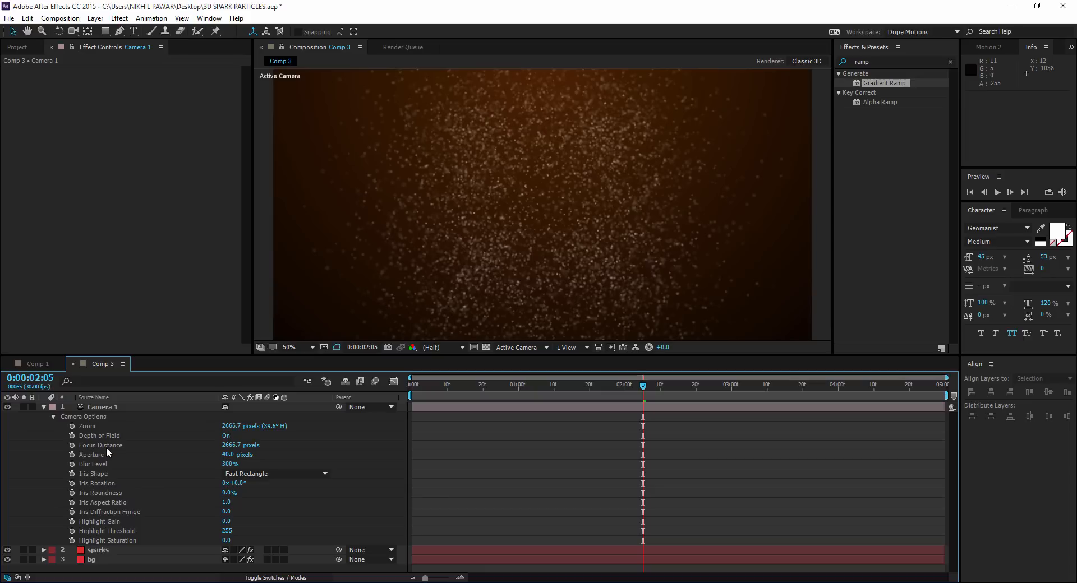
# From the Top view, set Camera 1 focus distance to 2408.7, then return to Active Camera
pyautogui.click(517, 347)
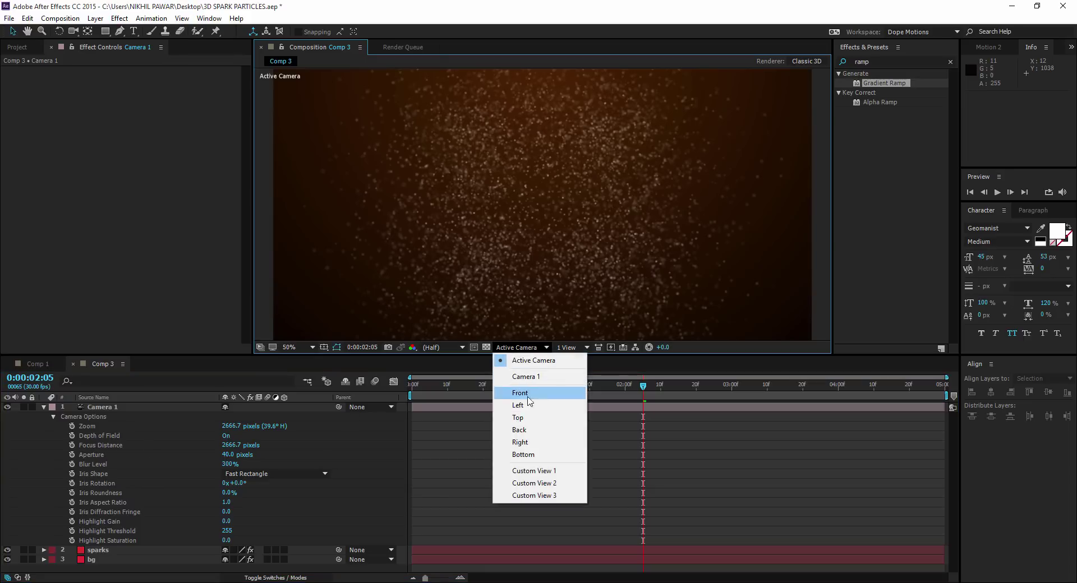
pyautogui.click(517, 417)
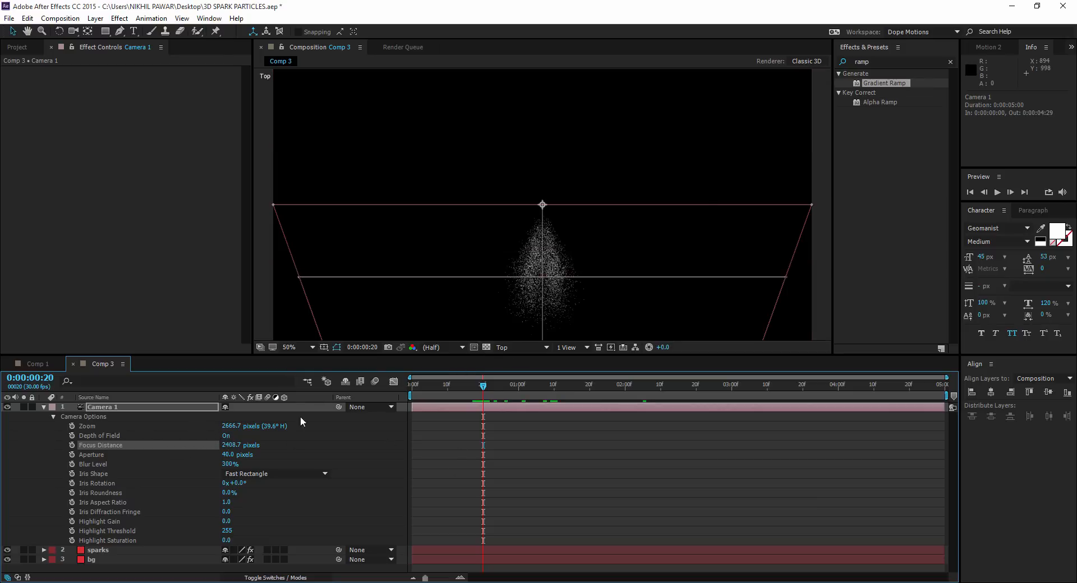
pyautogui.click(520, 347)
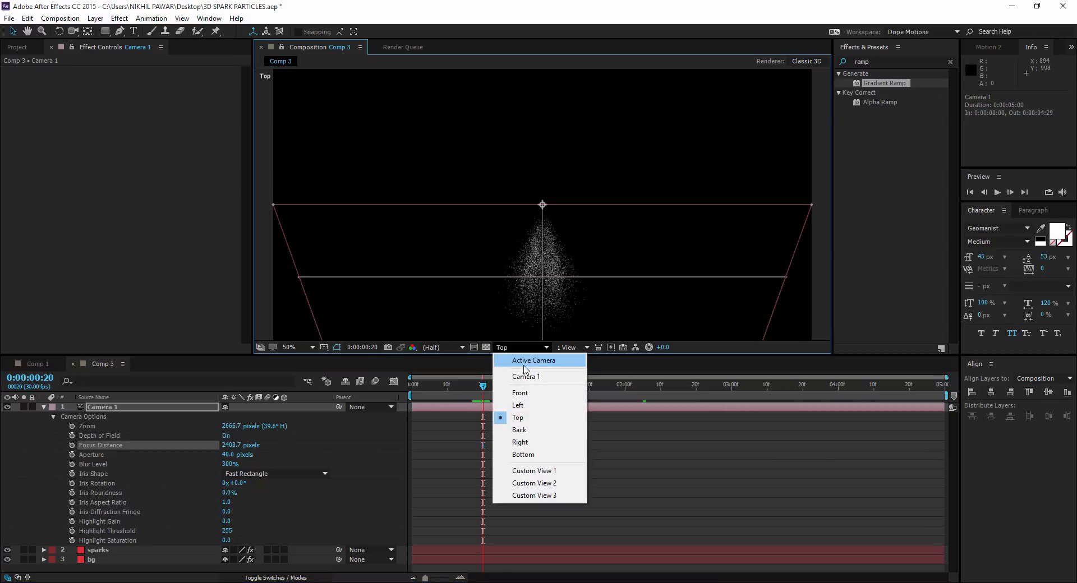
pyautogui.click(533, 361)
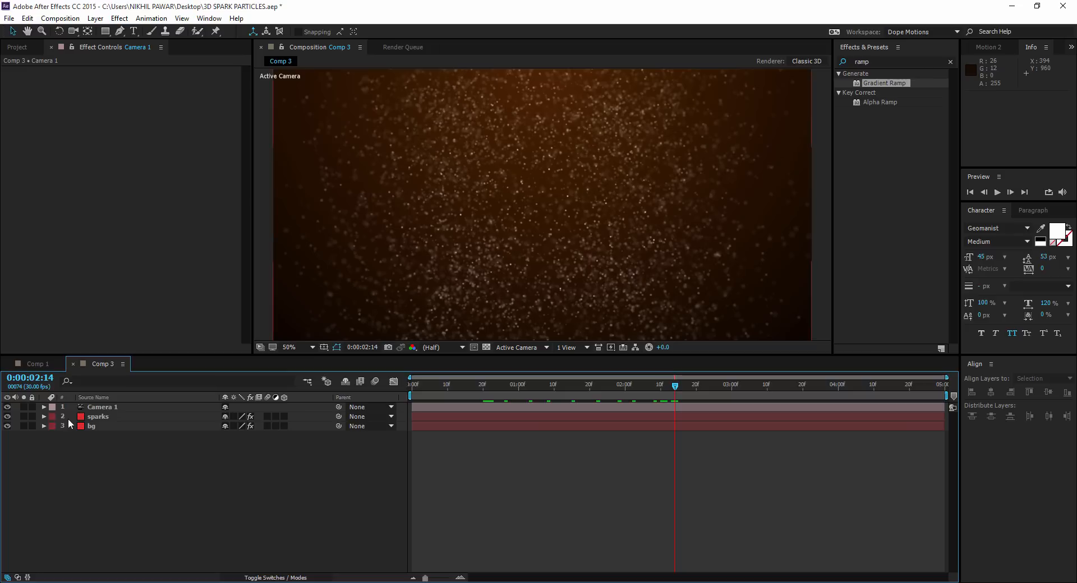
# Set the sparks' Turbulence Affect Position to 686, then preview Comp 1's spark burst
pyautogui.click(97, 417)
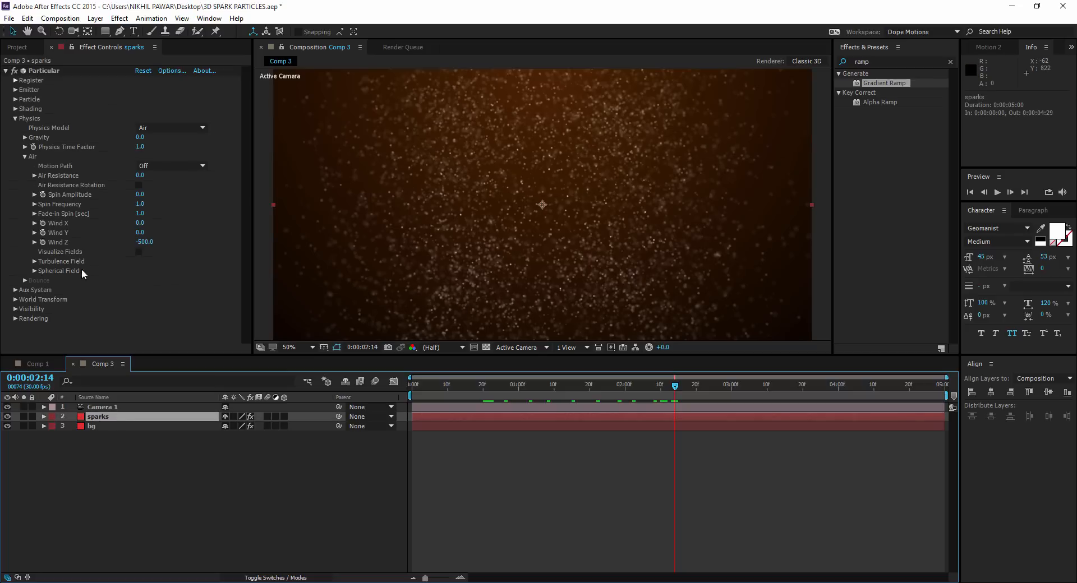
pyautogui.click(35, 261)
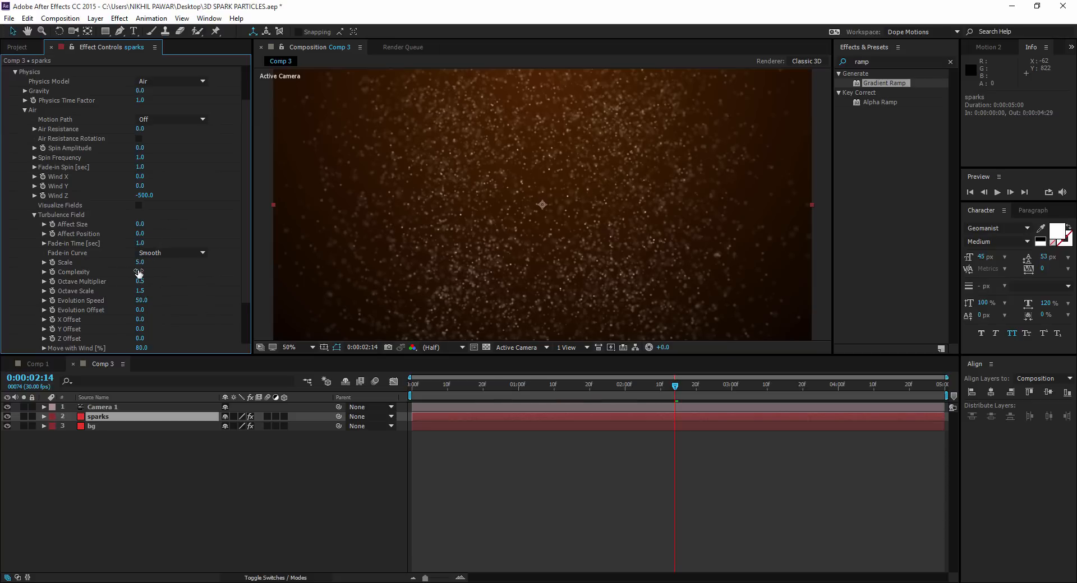
pyautogui.click(140, 272)
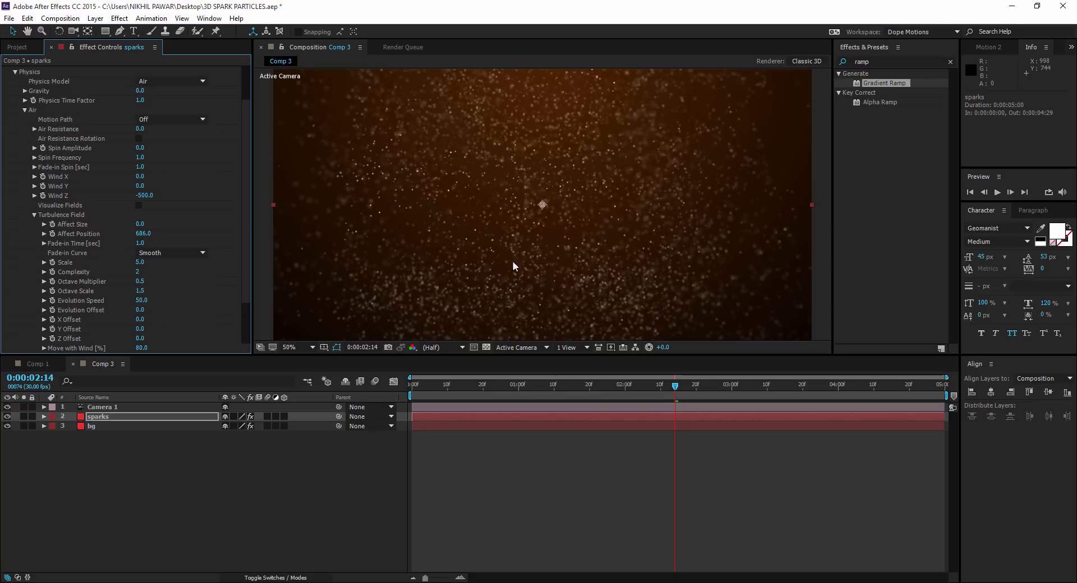
pyautogui.click(497, 385)
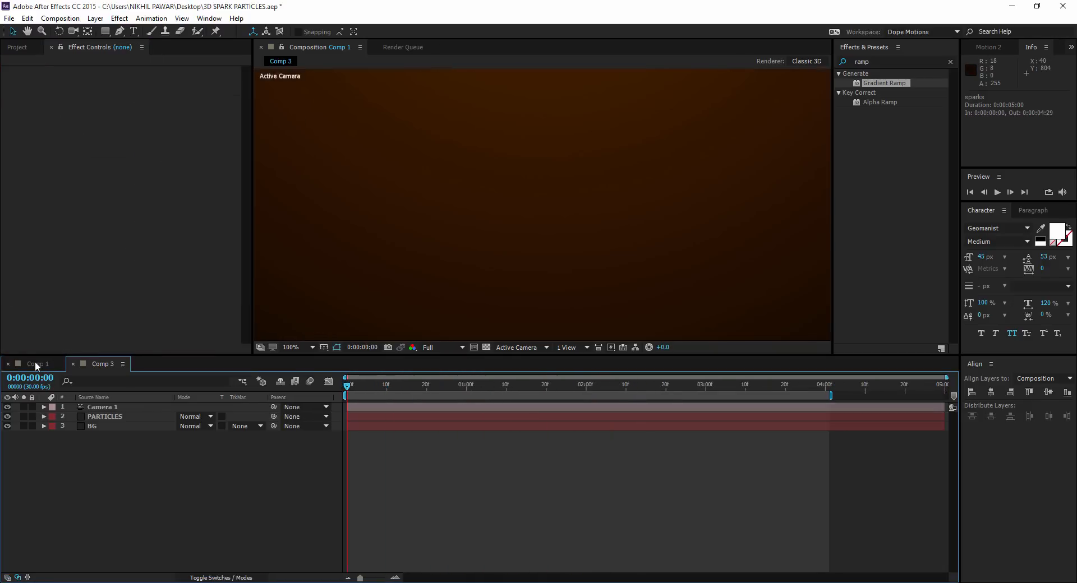
pyautogui.click(38, 363)
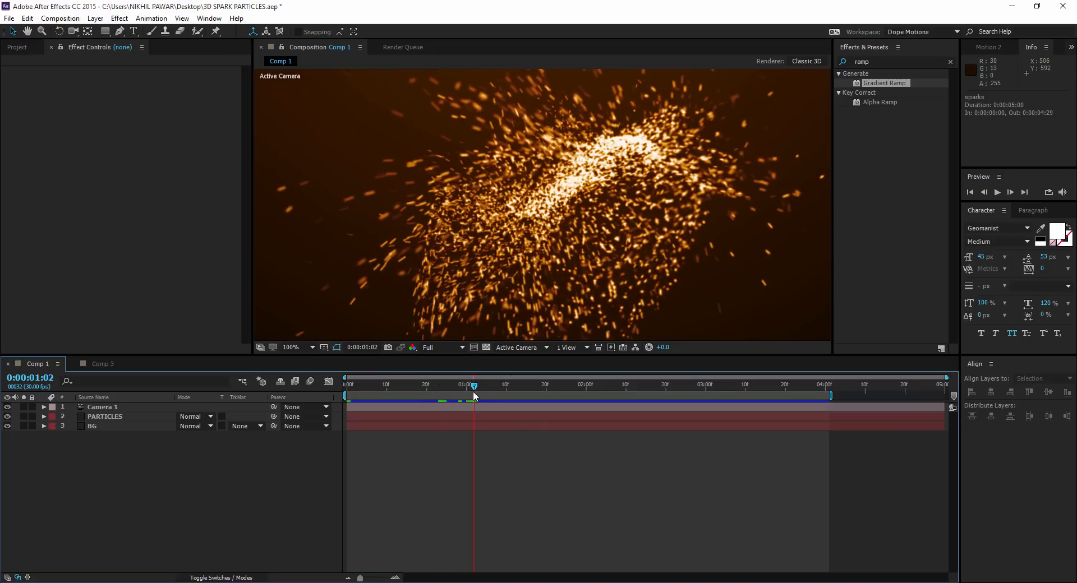
pyautogui.moveTo(790, 190)
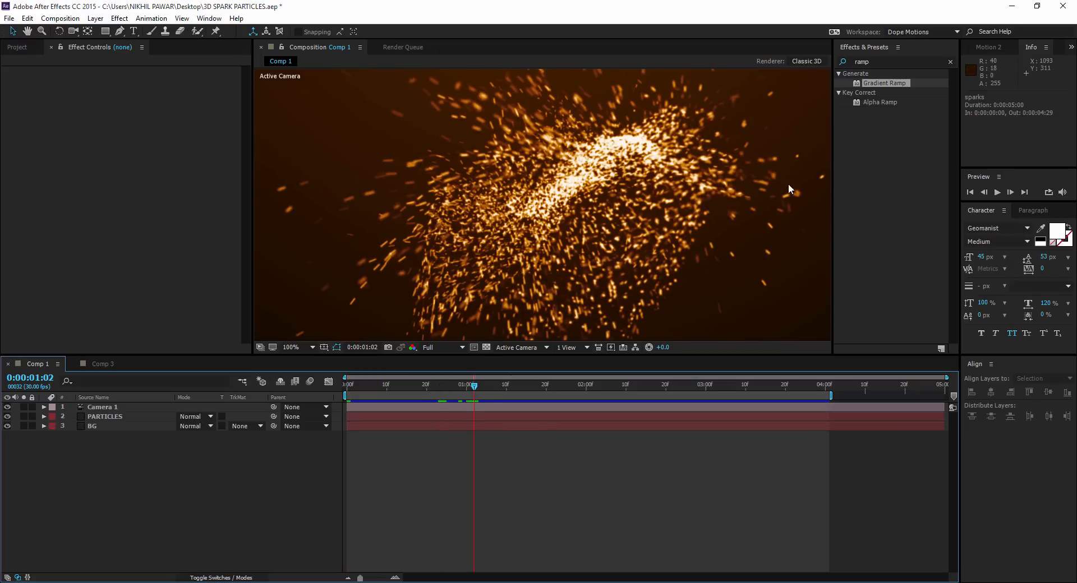
# In Comp 3, turn on Particular's motion blur with shutter angle 200 and preview another frame
pyautogui.click(103, 363)
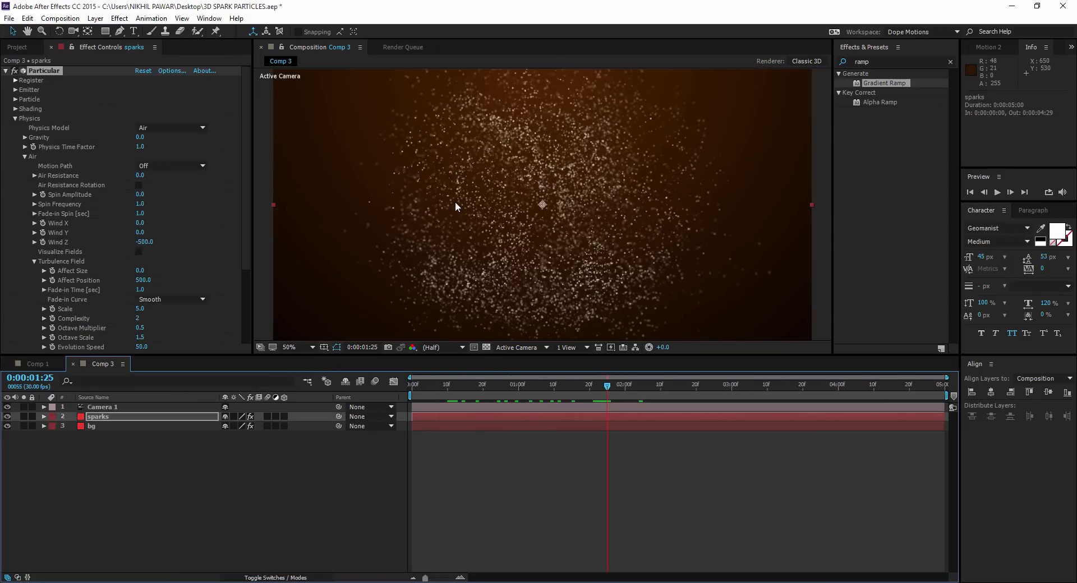
pyautogui.click(12, 118)
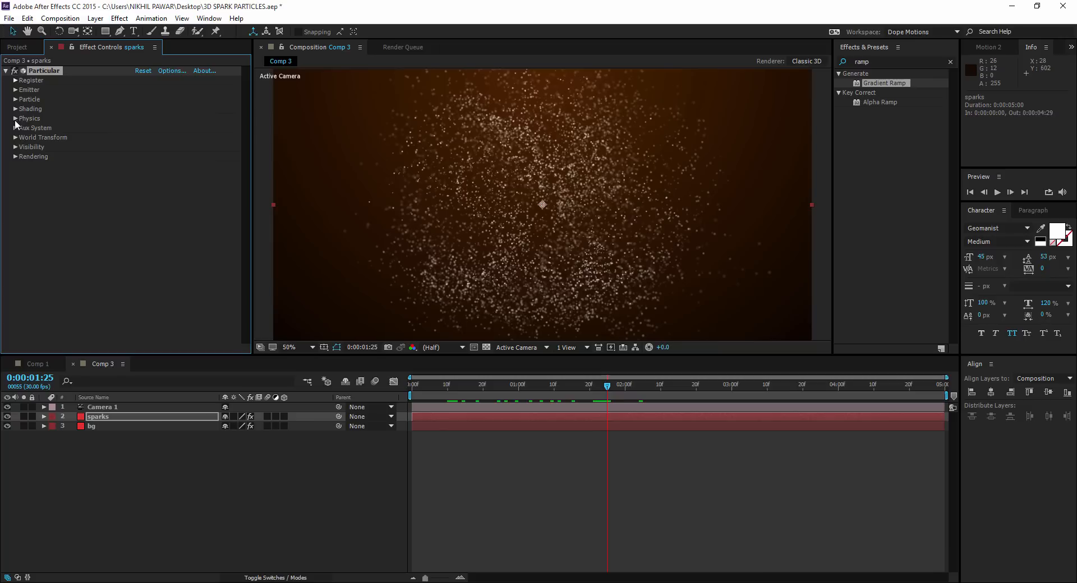
pyautogui.click(13, 157)
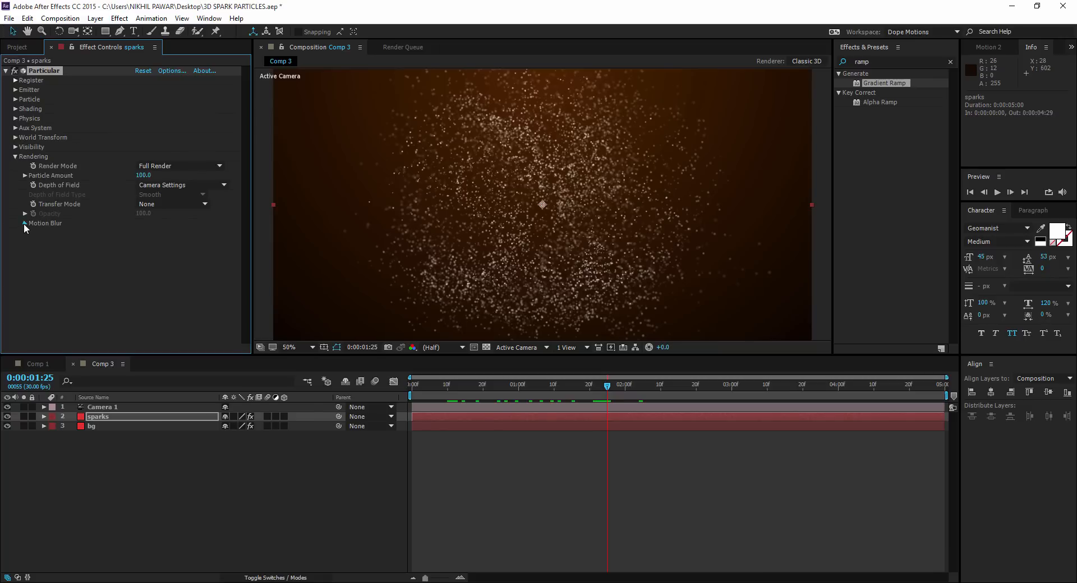
pyautogui.click(18, 224)
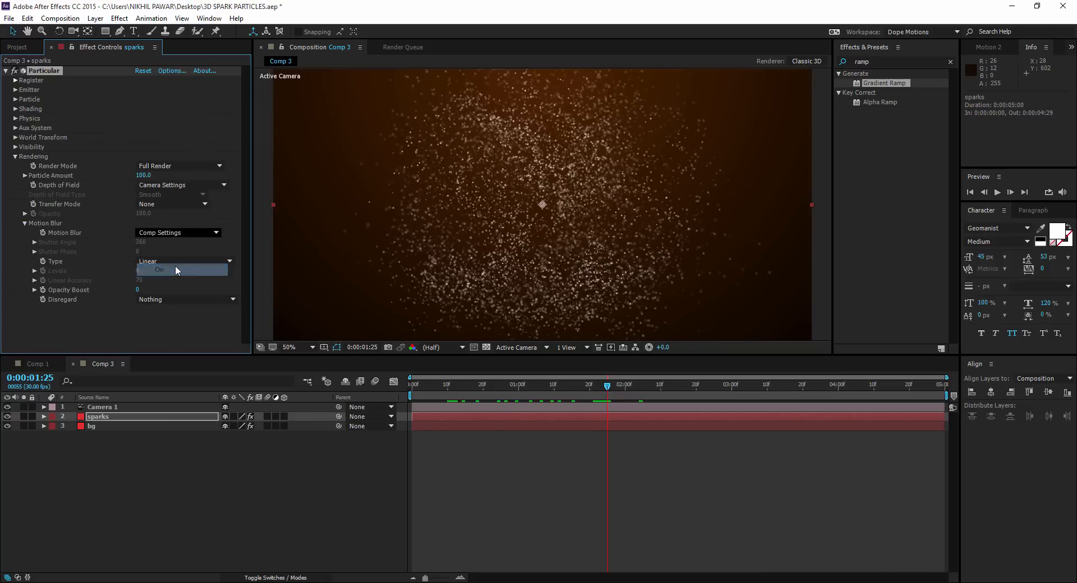
pyautogui.click(159, 269)
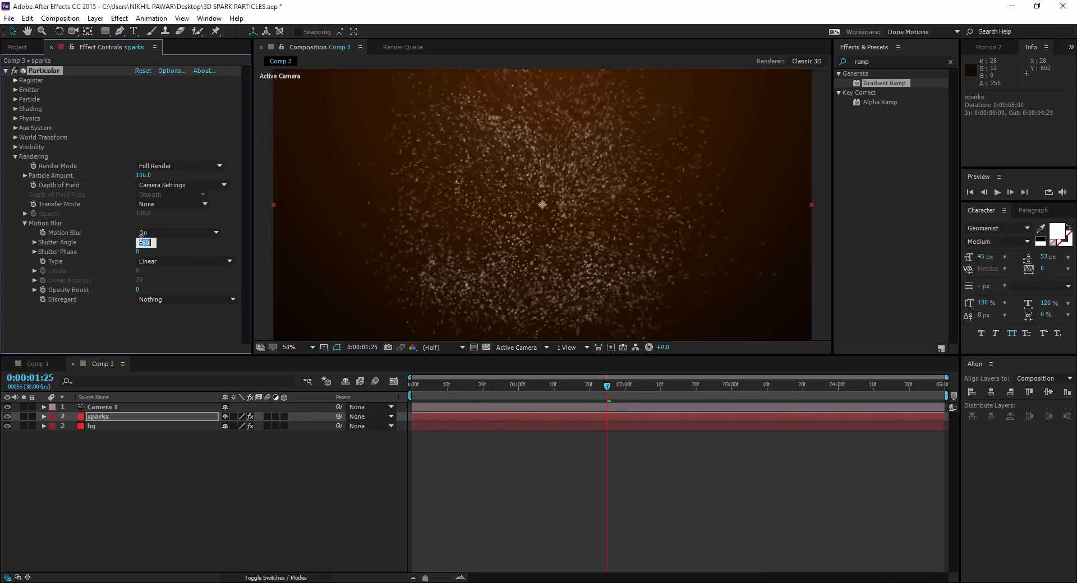
pyautogui.write('200')
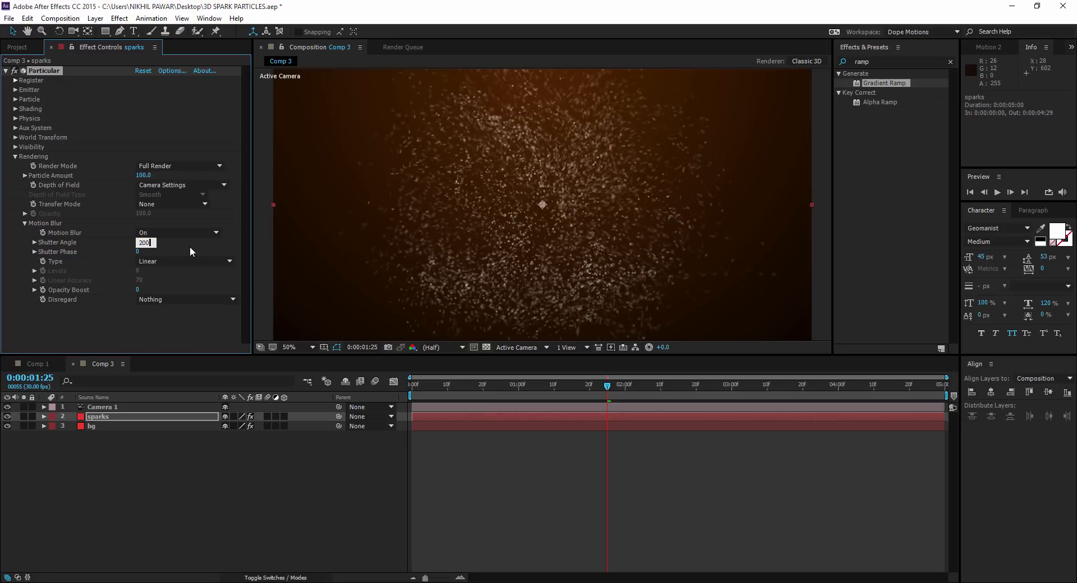
pyautogui.click(517, 395)
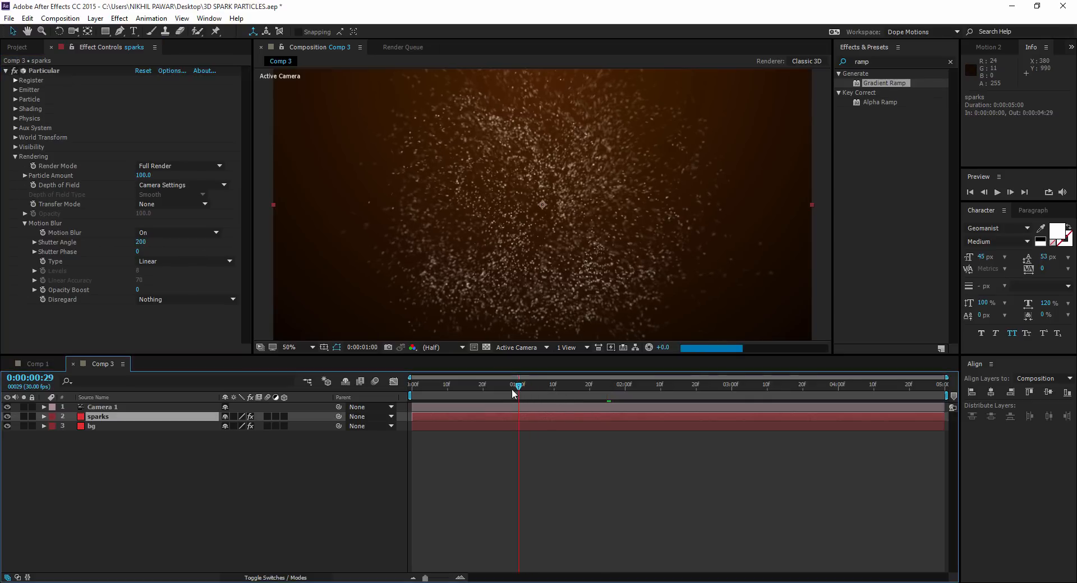
pyautogui.click(560, 384)
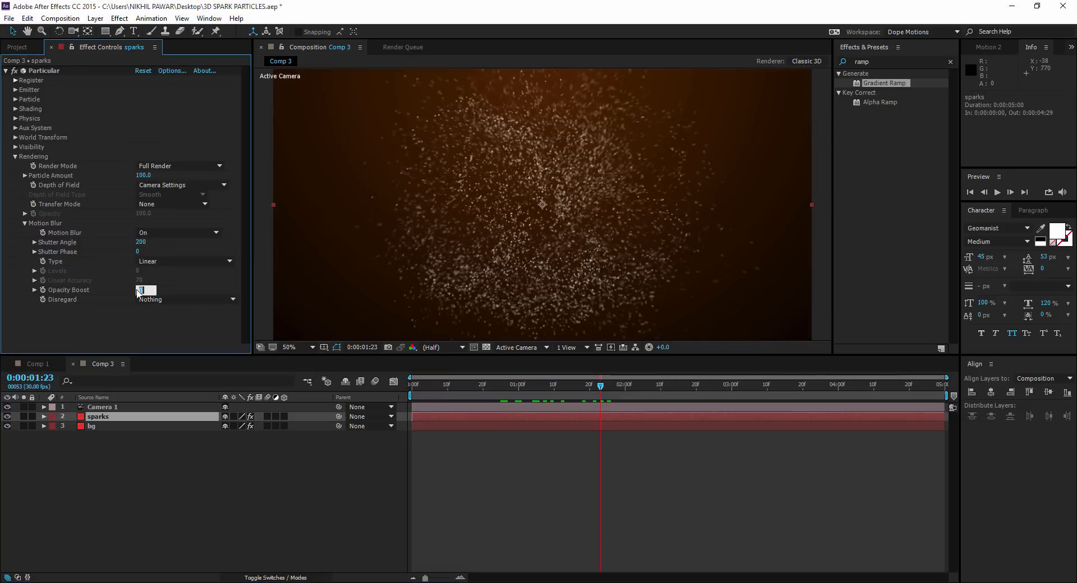
# Set opacity boost to 40, apply Trapcode Shine to the sparks, and scrub the burst
pyautogui.write('40')
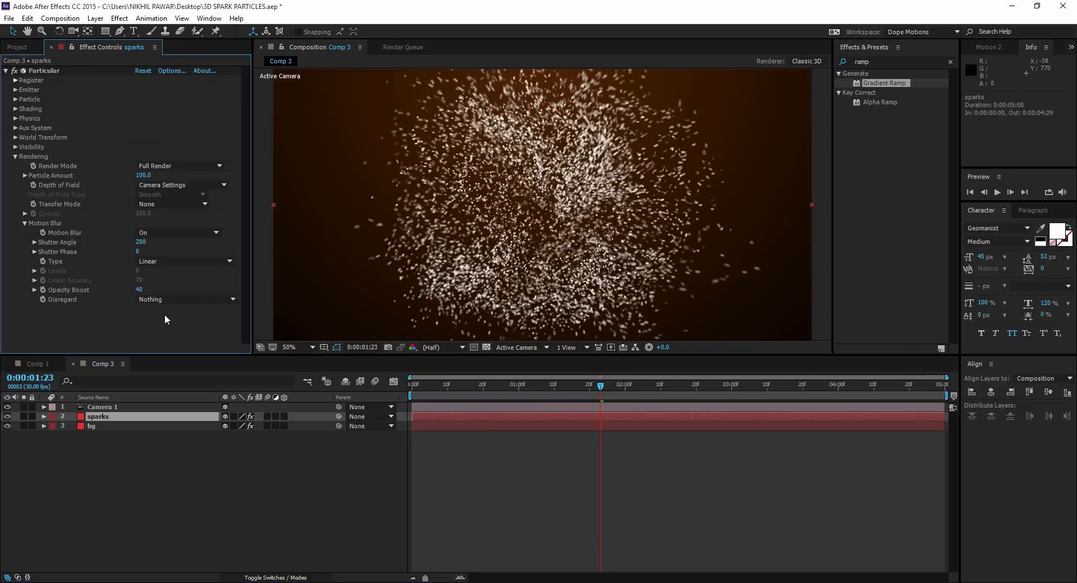
pyautogui.click(119, 18)
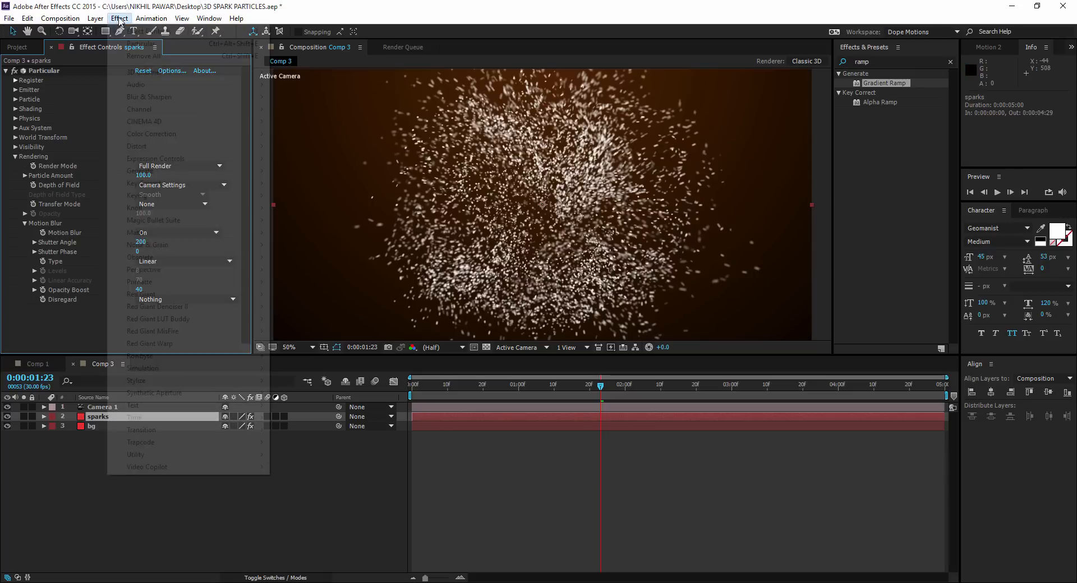
pyautogui.moveTo(141, 442)
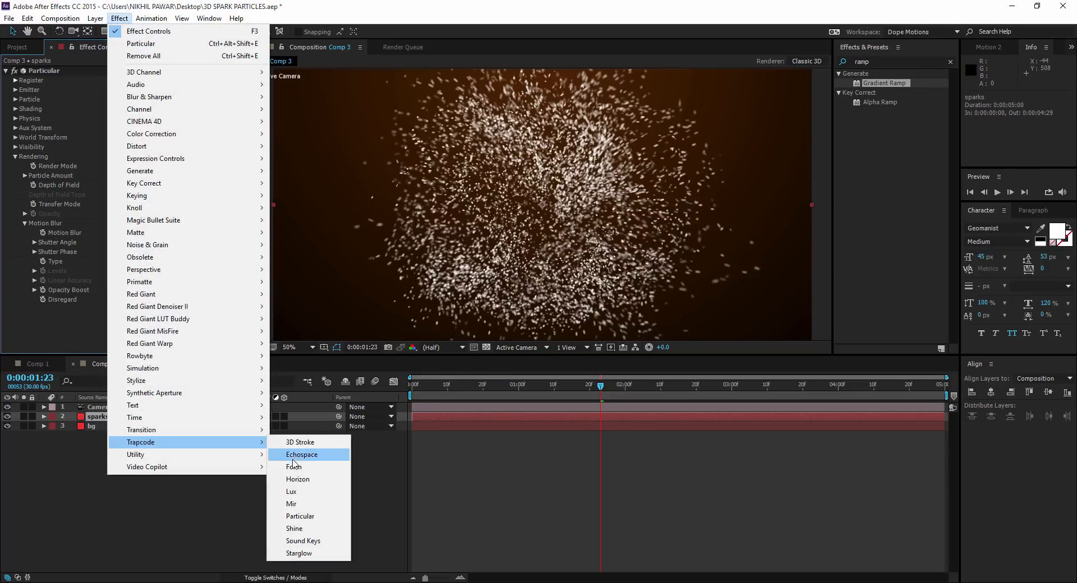
pyautogui.click(293, 528)
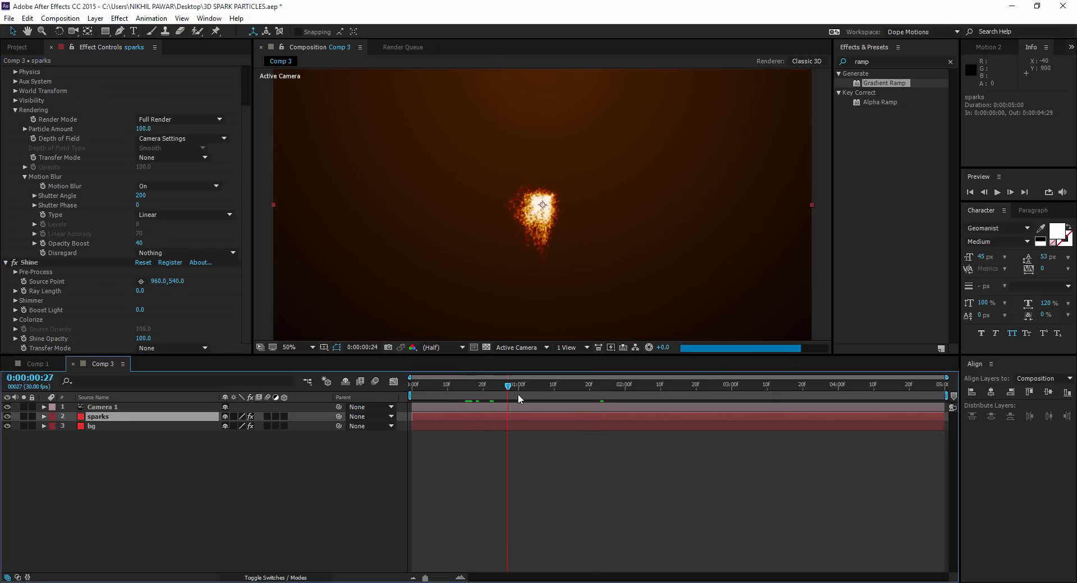
pyautogui.click(617, 385)
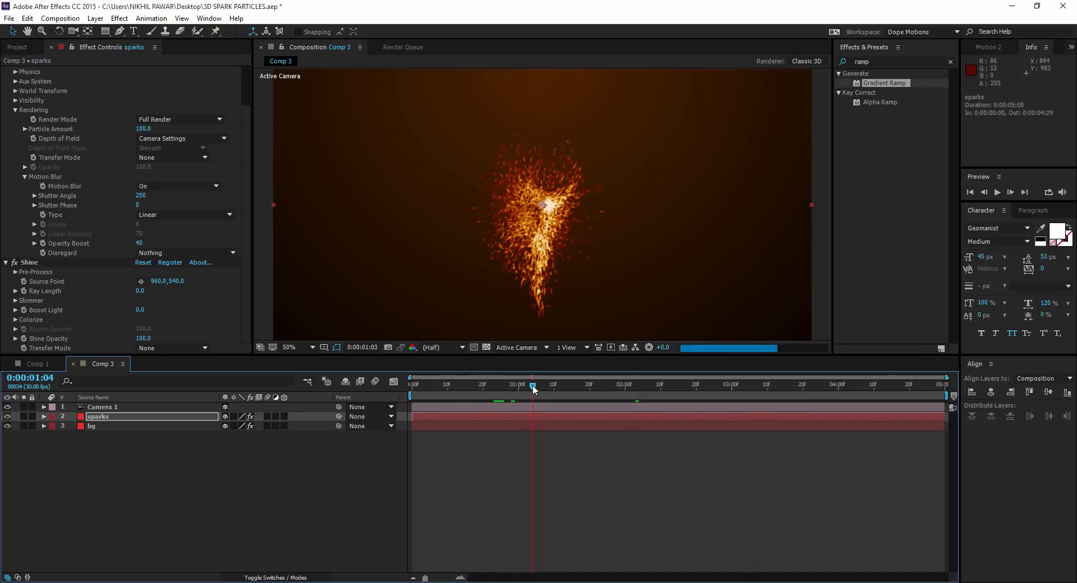
pyautogui.click(534, 386)
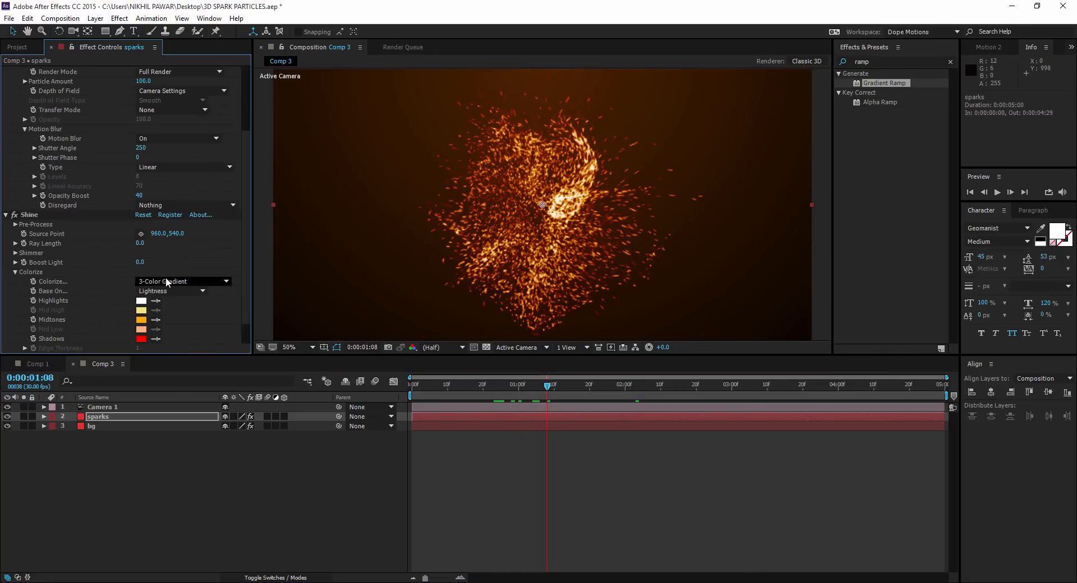
# Try Shine's Colorize as 5-Color Gradient, then revert it to 3-Color Gradient
pyautogui.click(182, 281)
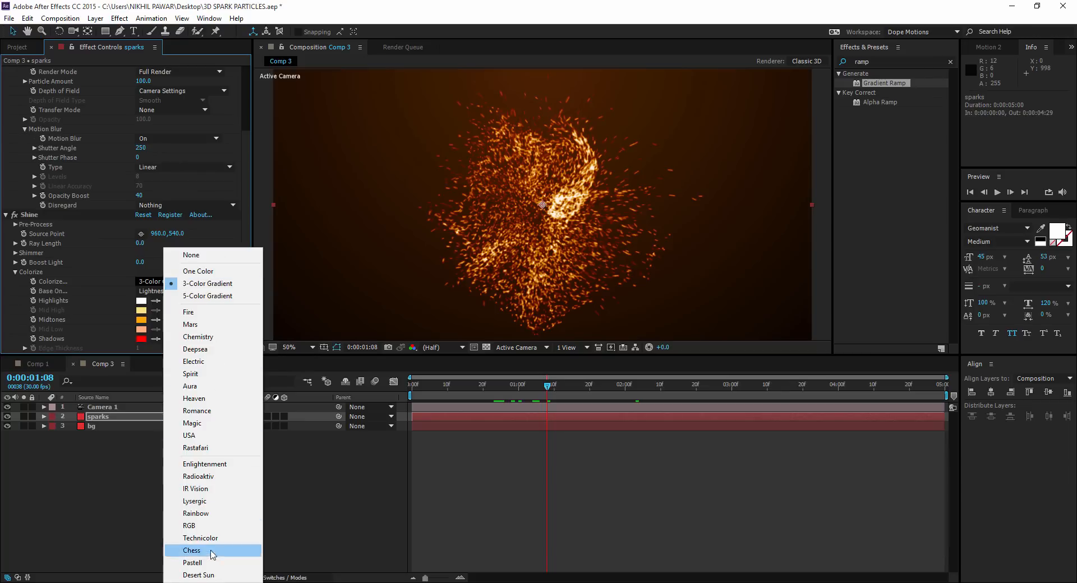
pyautogui.moveTo(203, 301)
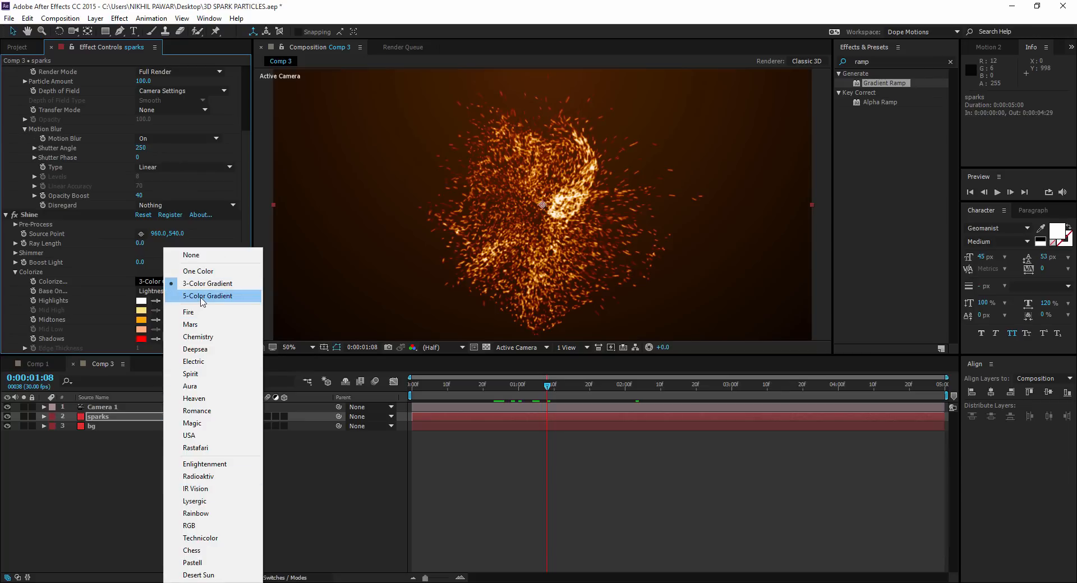
pyautogui.click(207, 296)
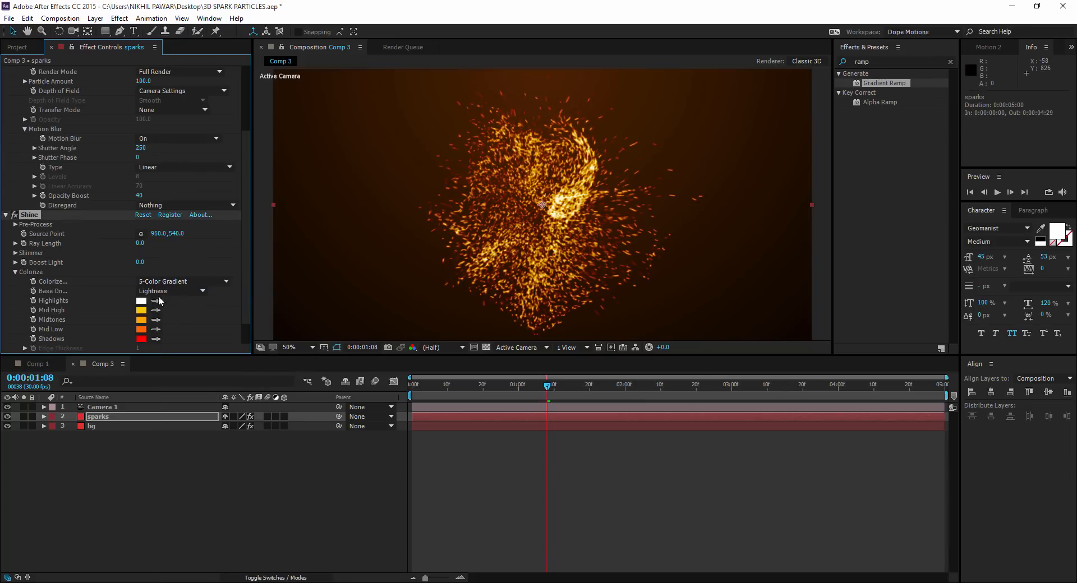
pyautogui.click(182, 281)
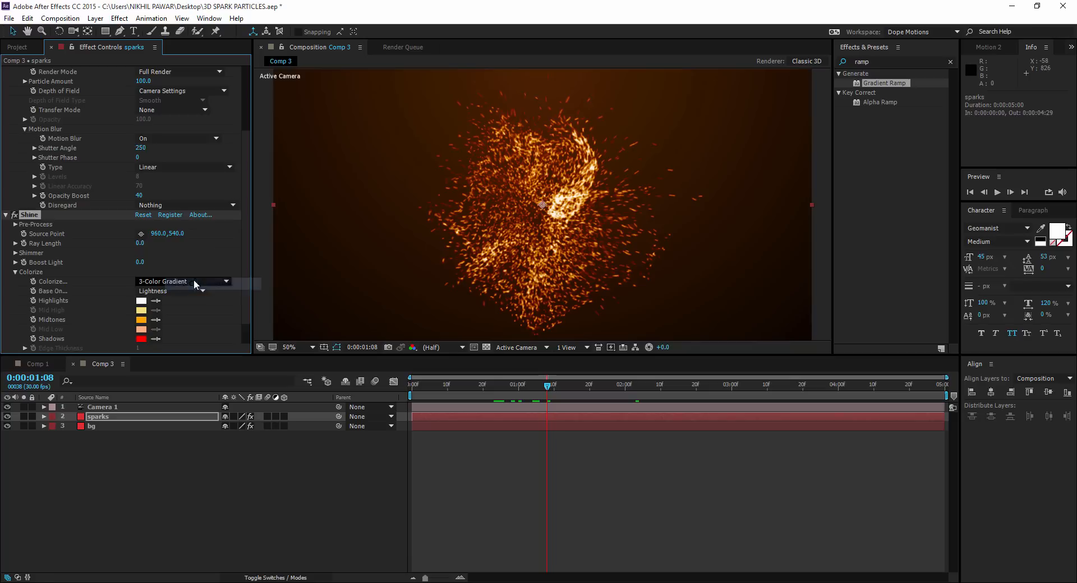
pyautogui.click(631, 384)
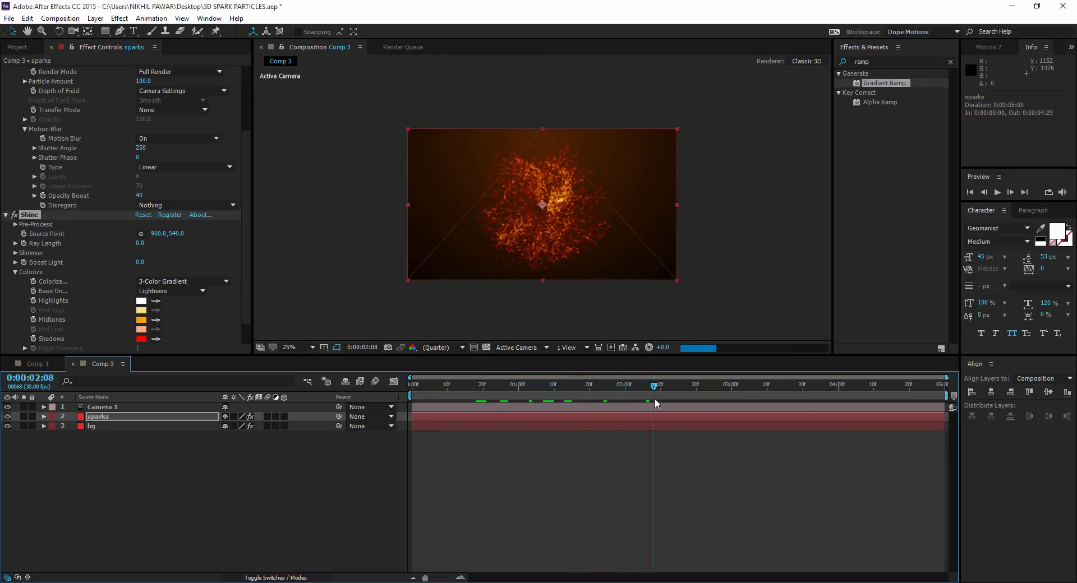
pyautogui.click(289, 348)
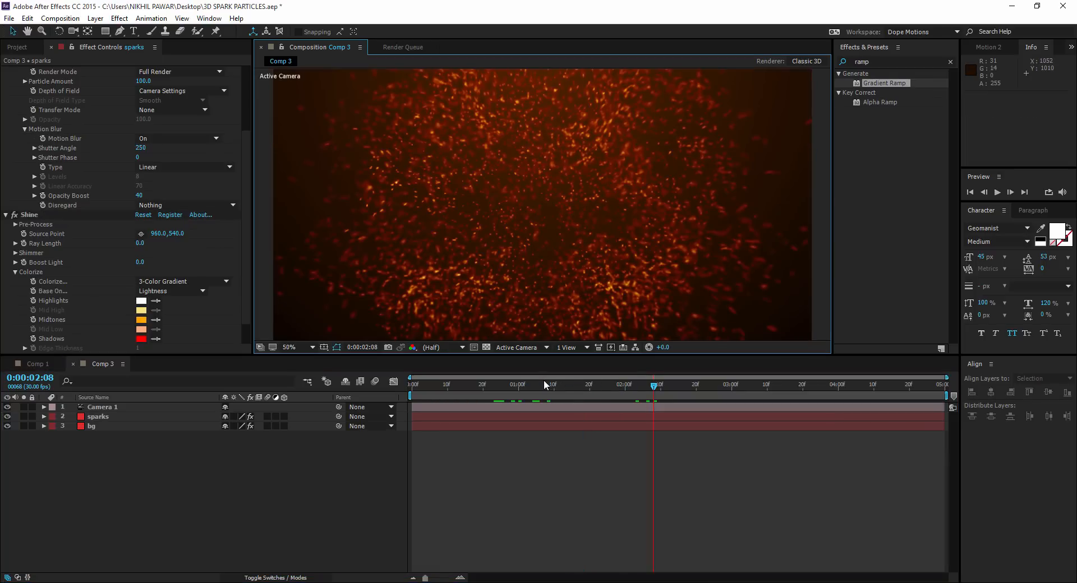
pyautogui.click(620, 385)
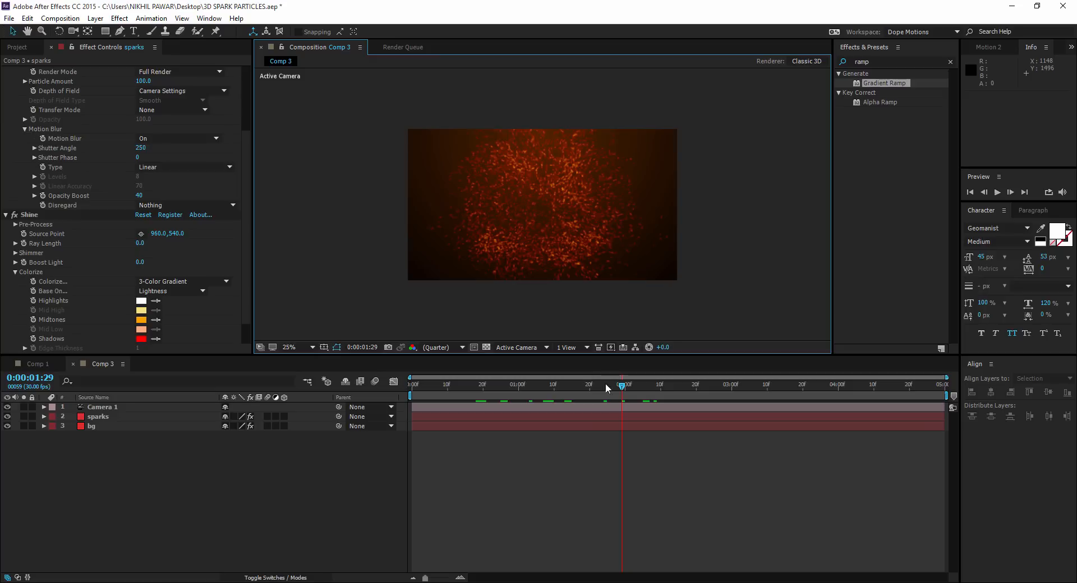
pyautogui.click(770, 385)
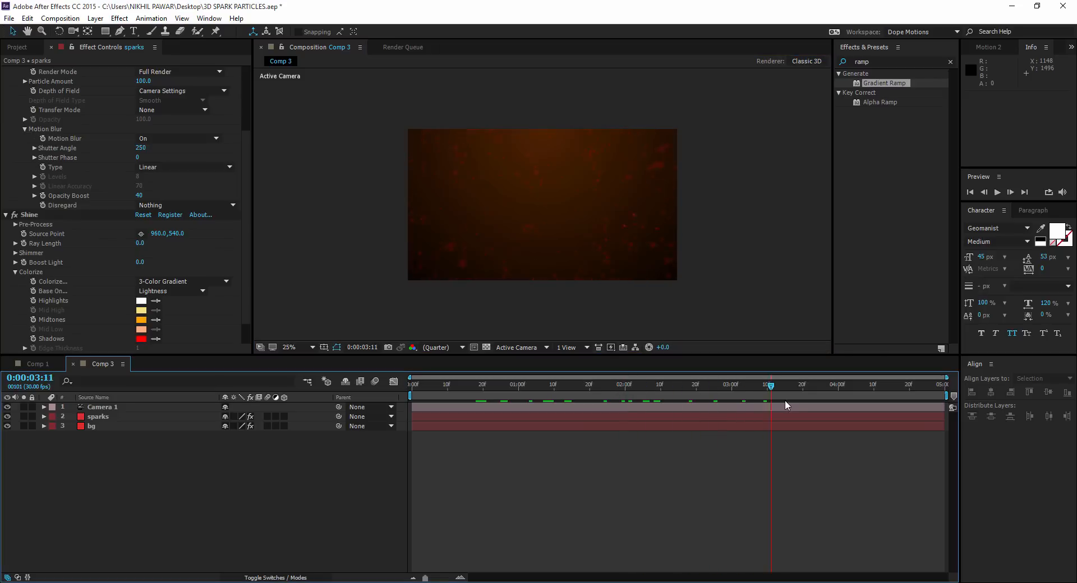